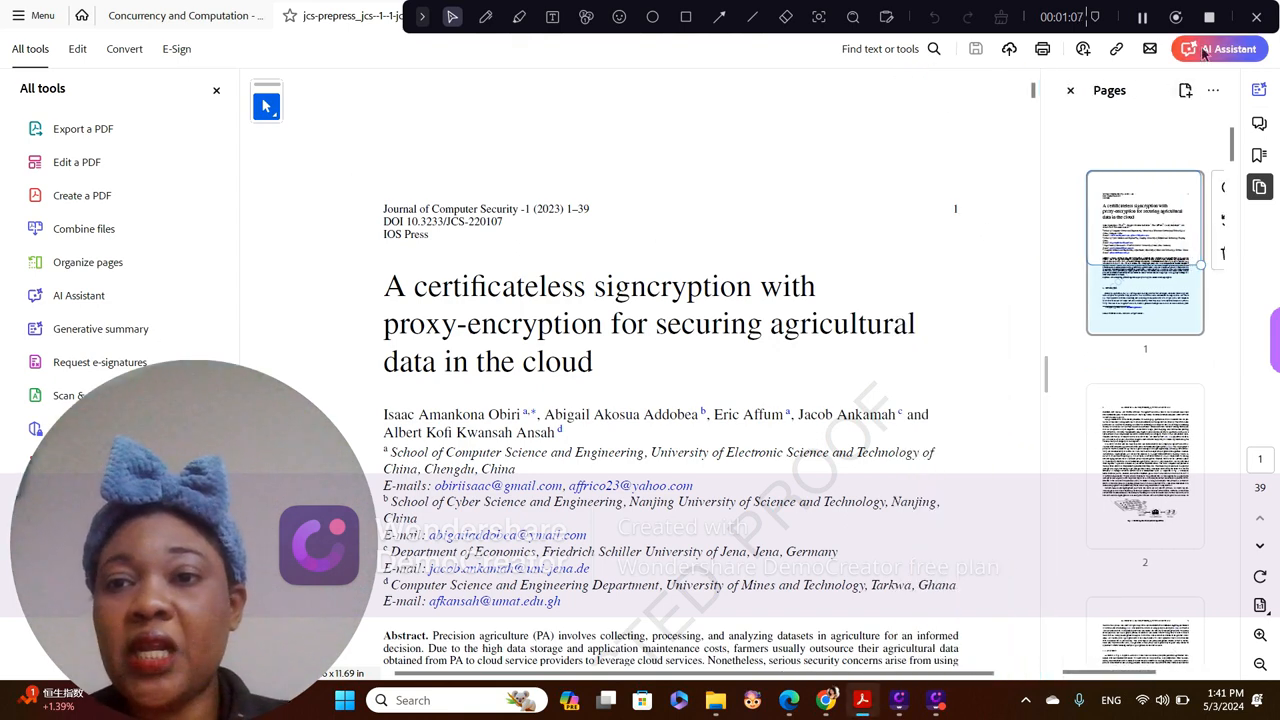
- Launch the AI Assistant on the signcryption paper and review its generated summary and suggested questions
click(1220, 48)
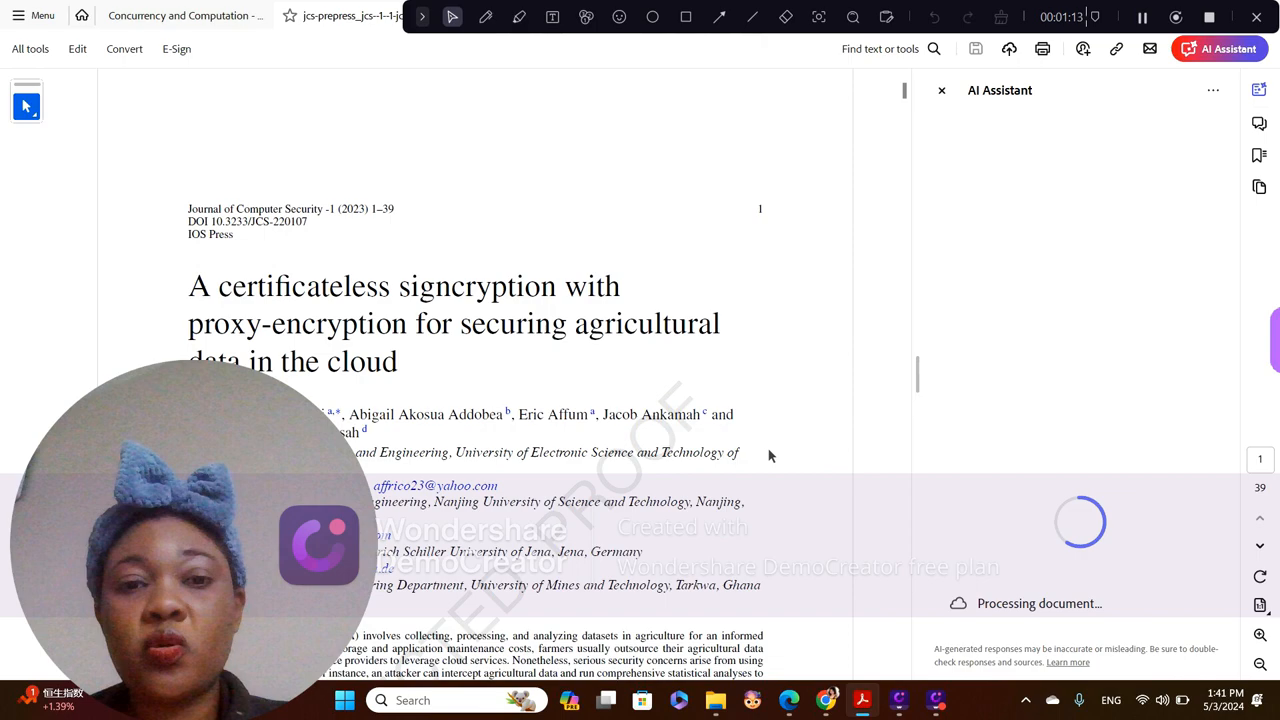
scroll(down, 3)
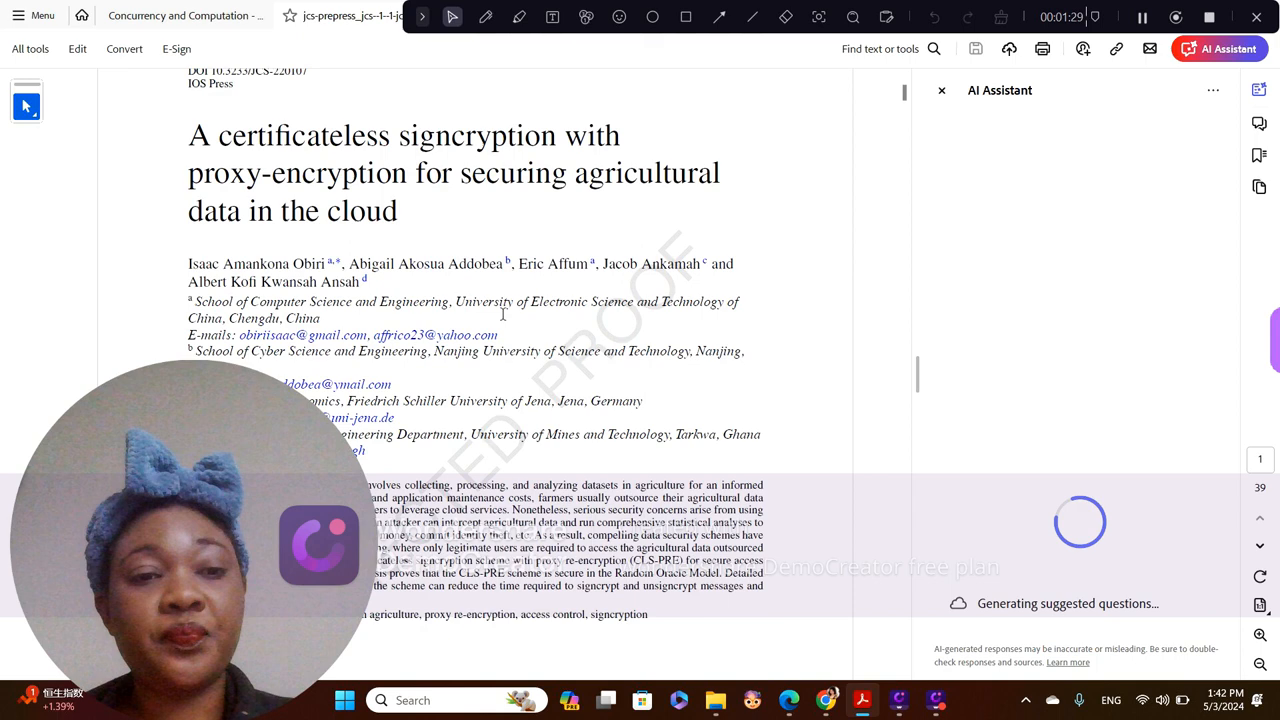
scroll(down, 3)
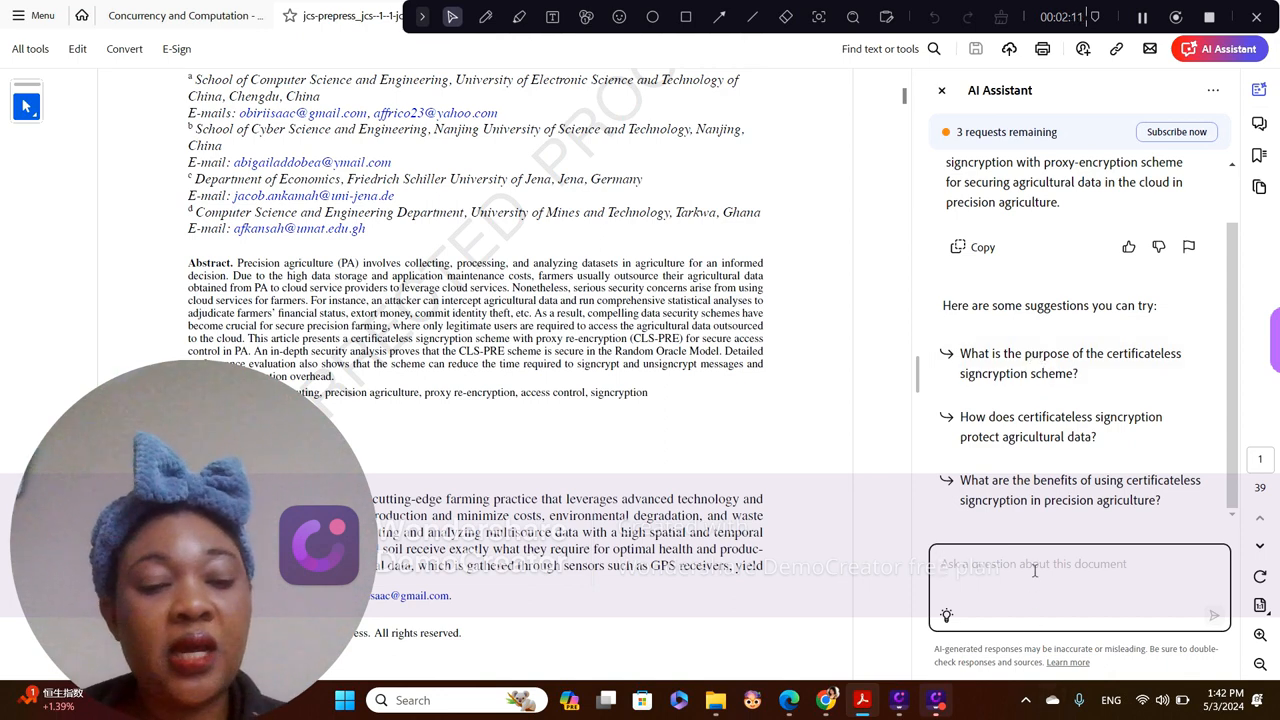
- Ask the assistant 'What problems did the authors identify in the paper?' and receive the numbered list
text(What pro)
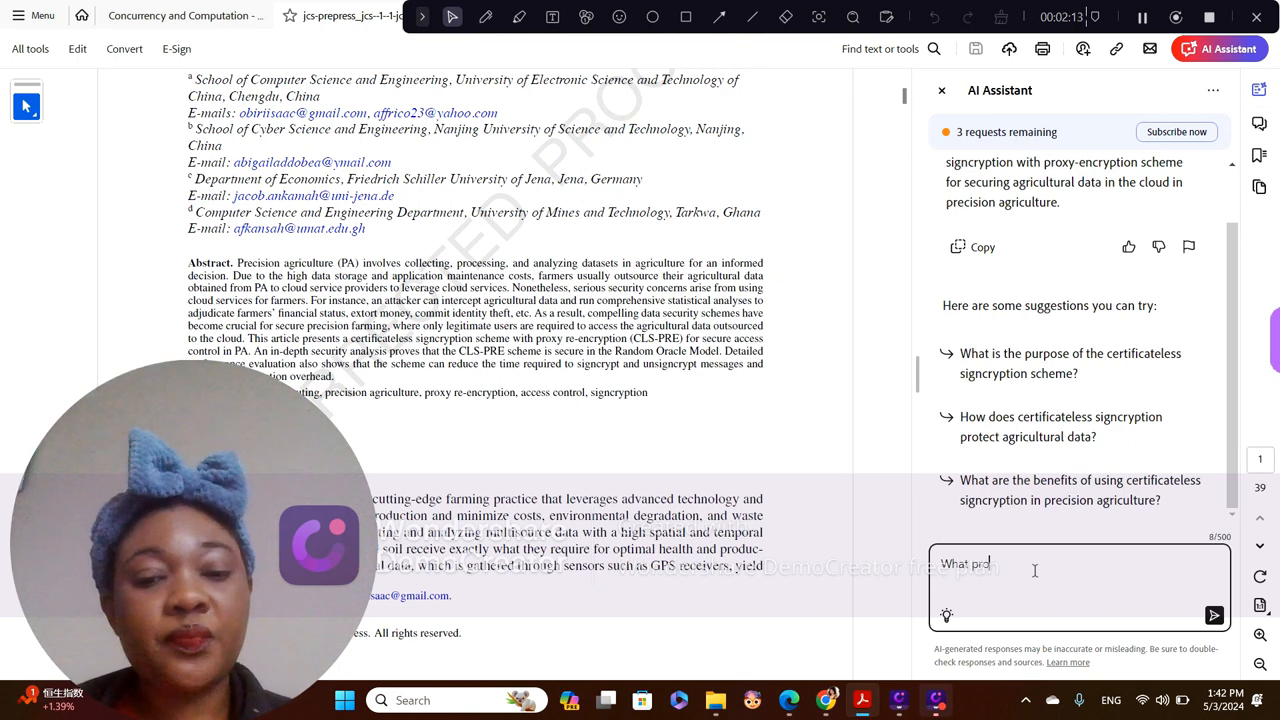
text(blems did the authro)
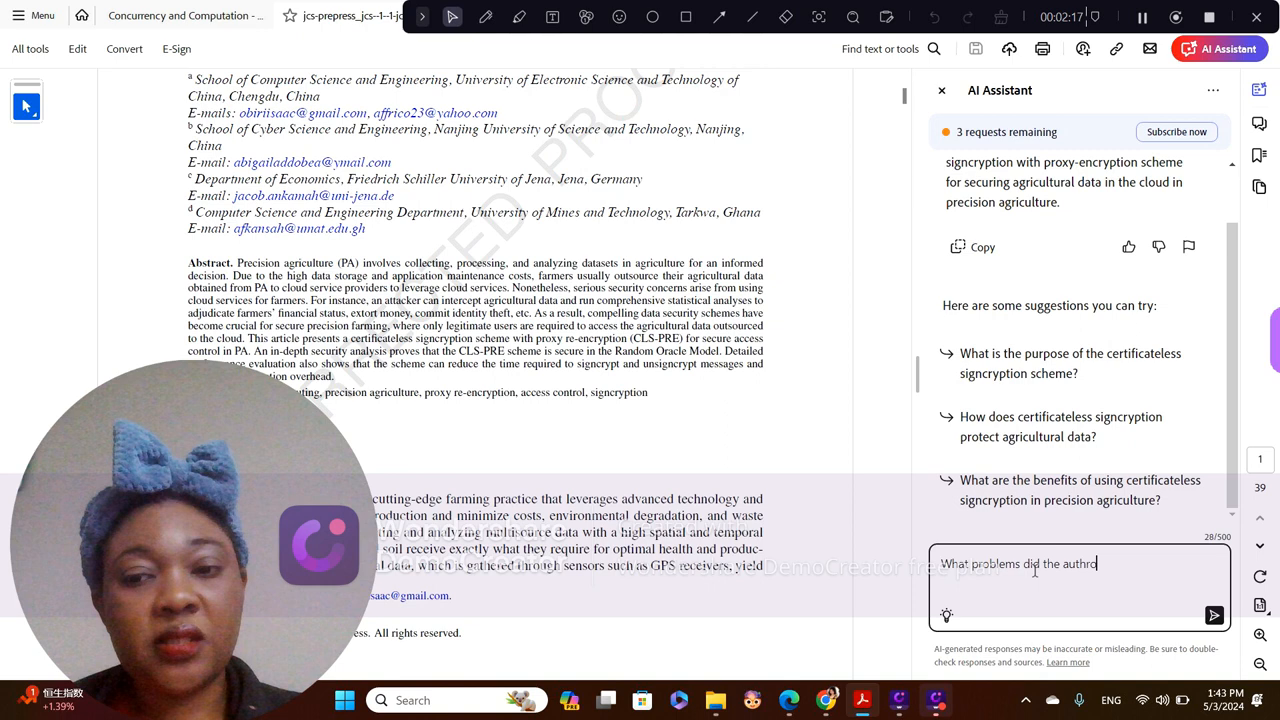
text(s)
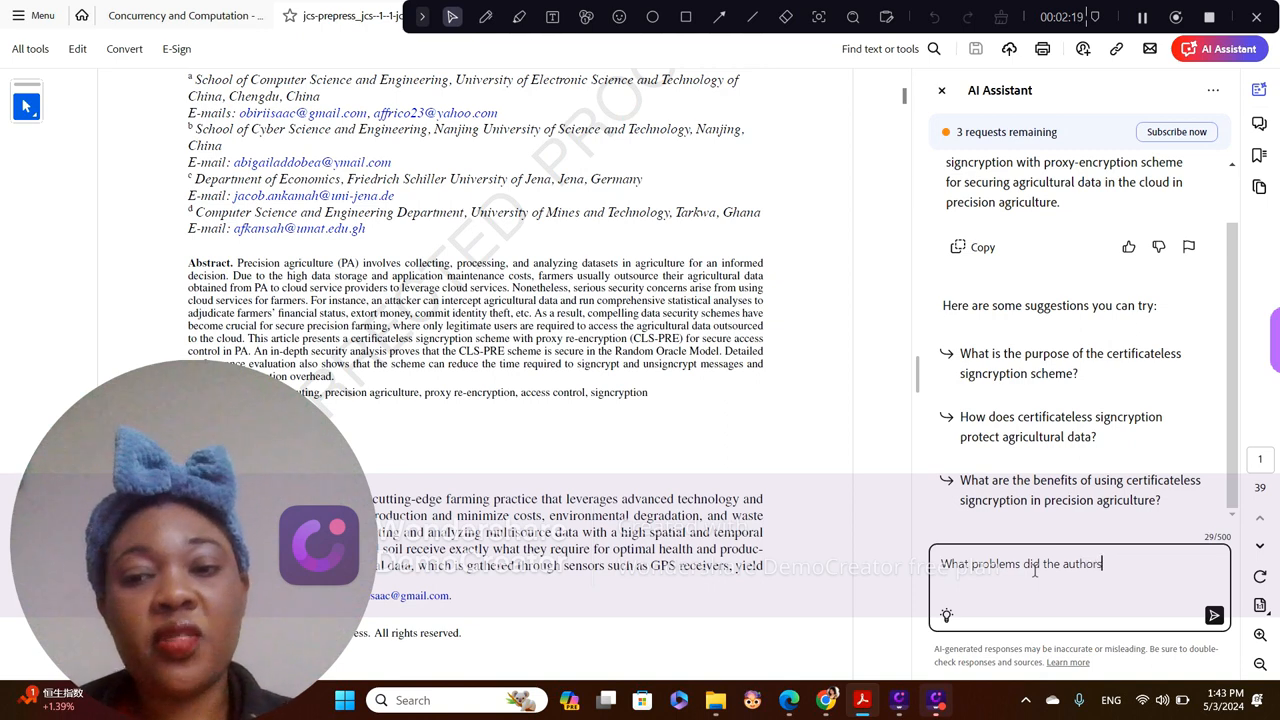
text(identify in the)
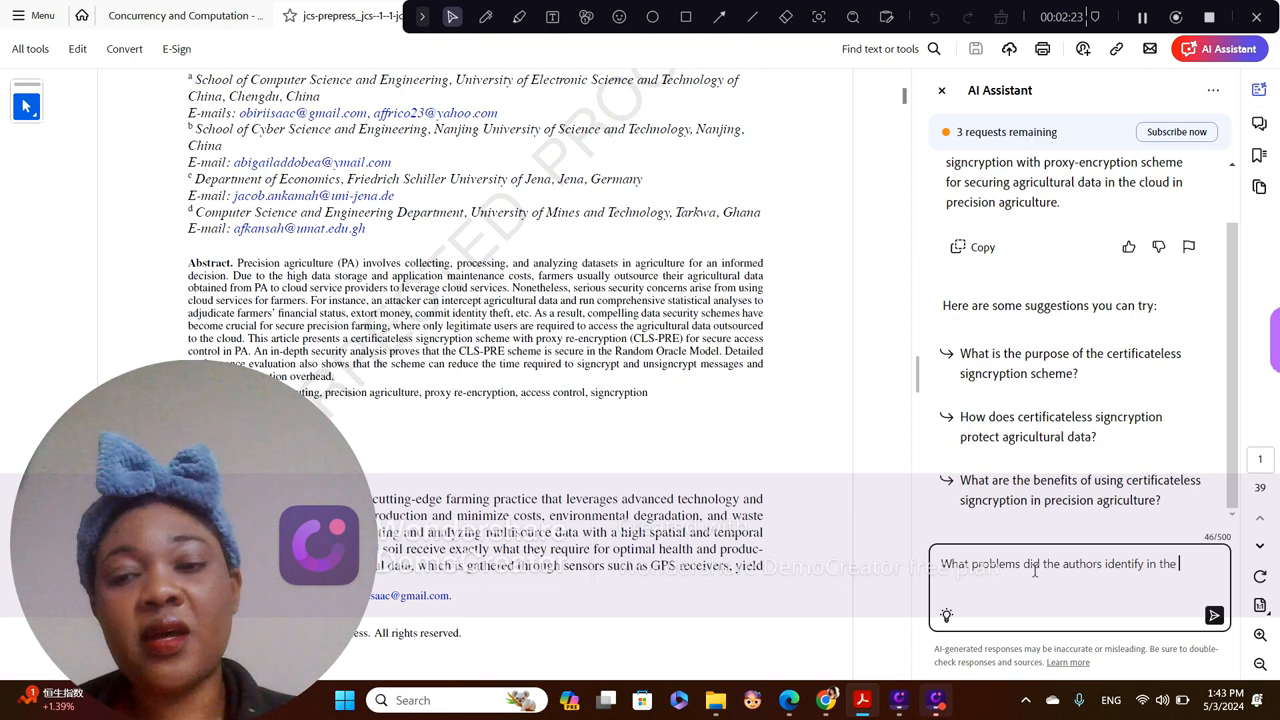
text(paper)
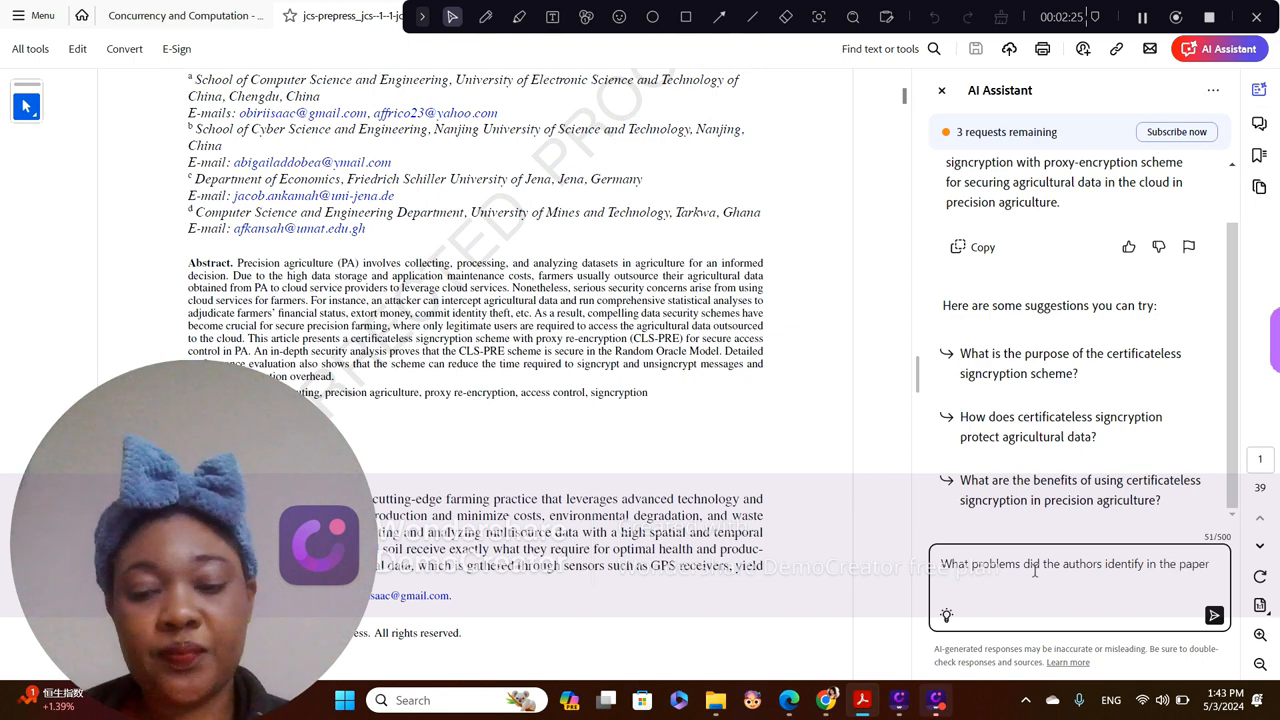
click(1214, 616)
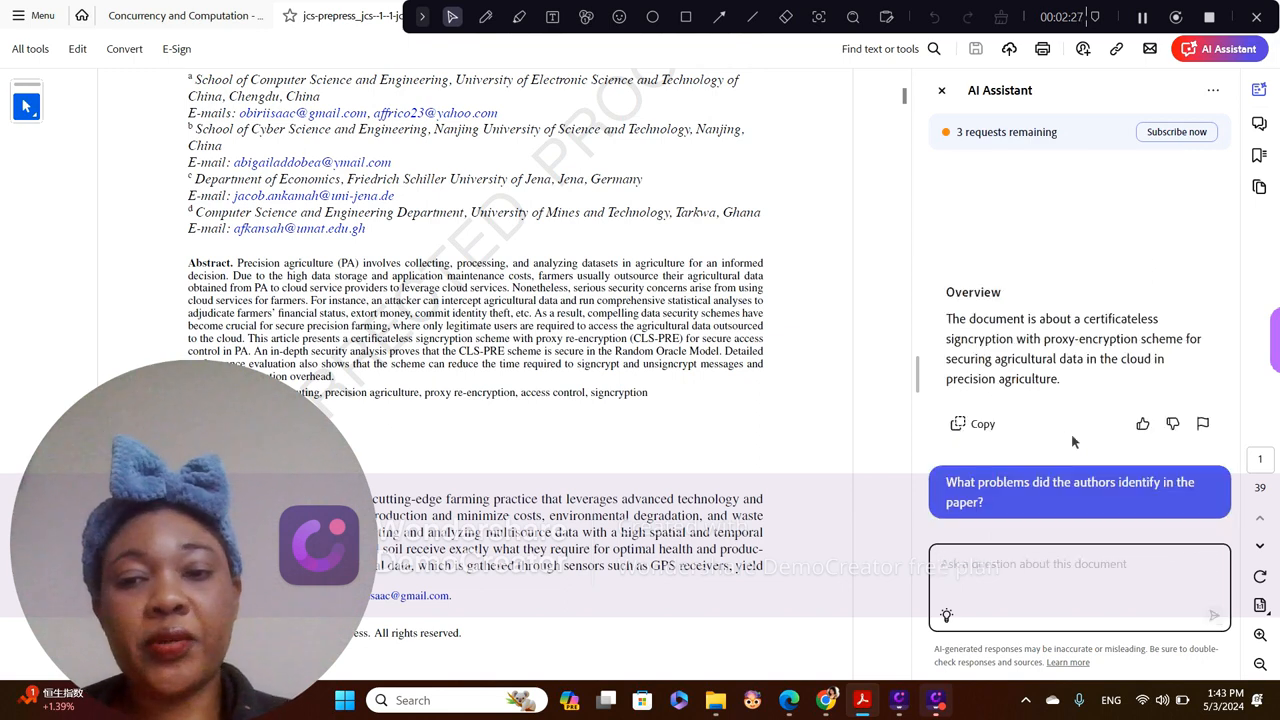
click(1068, 492)
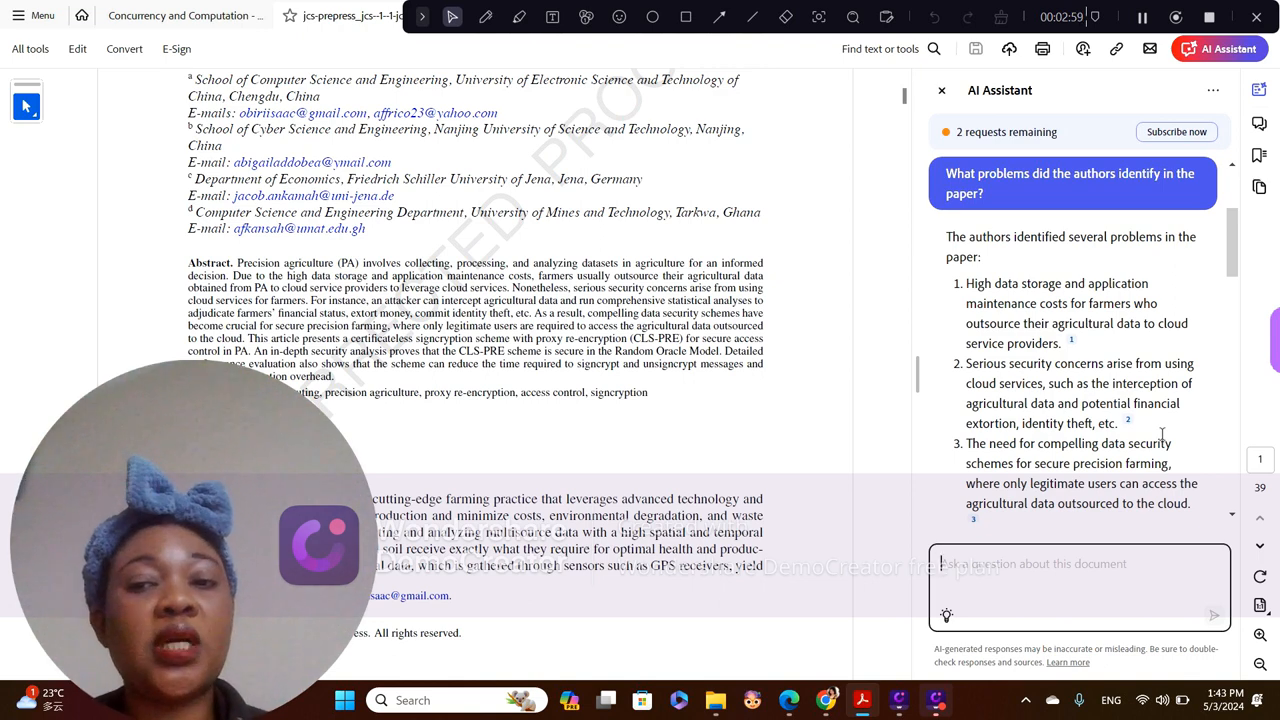
scroll(down, 3)
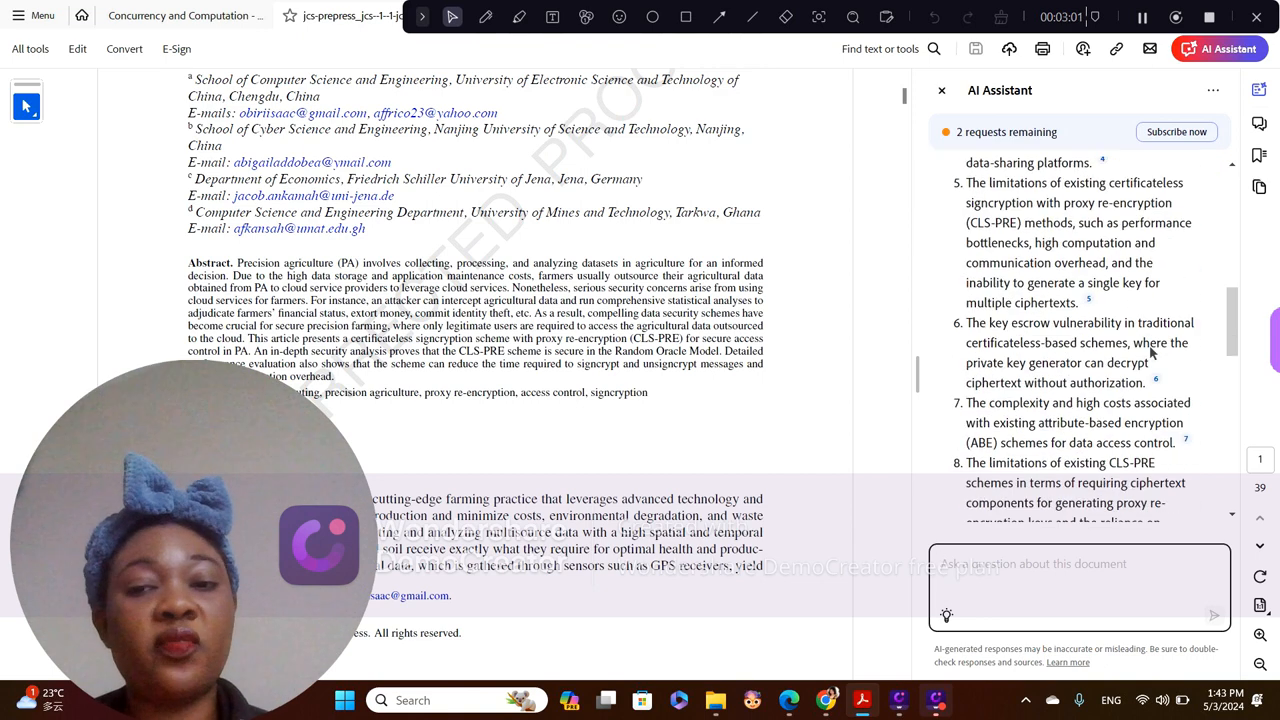
scroll(down, 3)
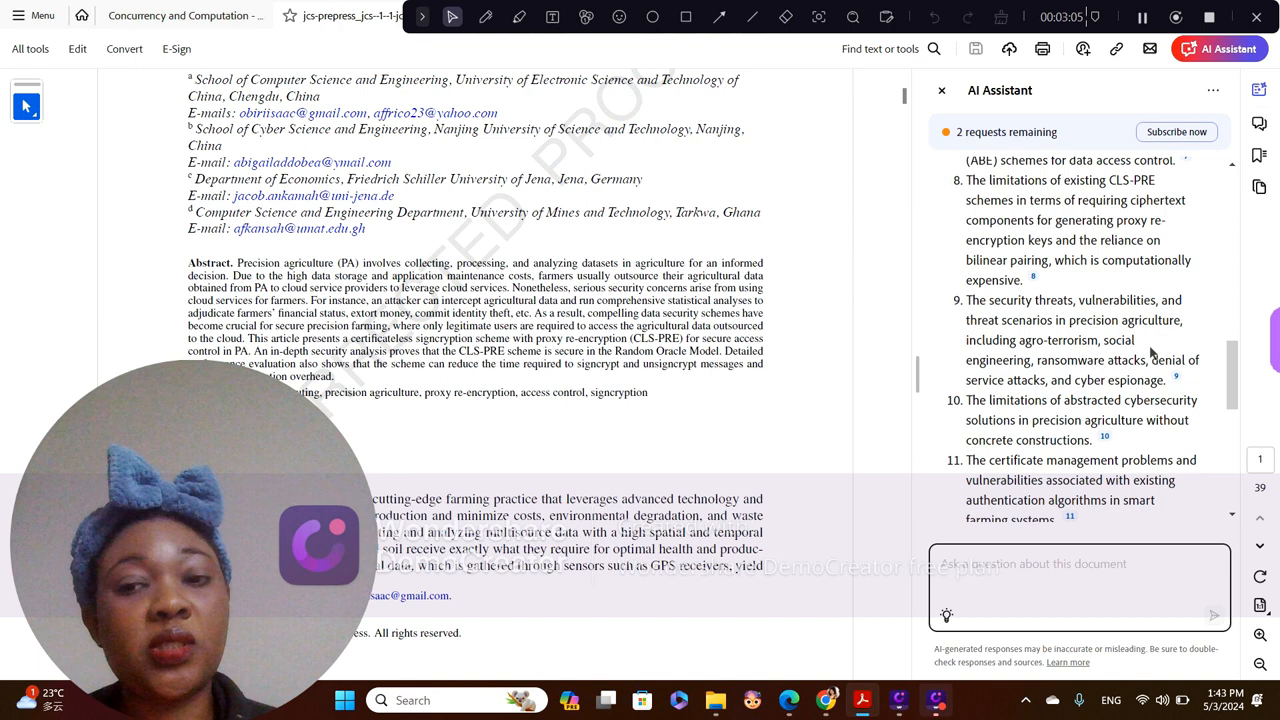
scroll(down, 3)
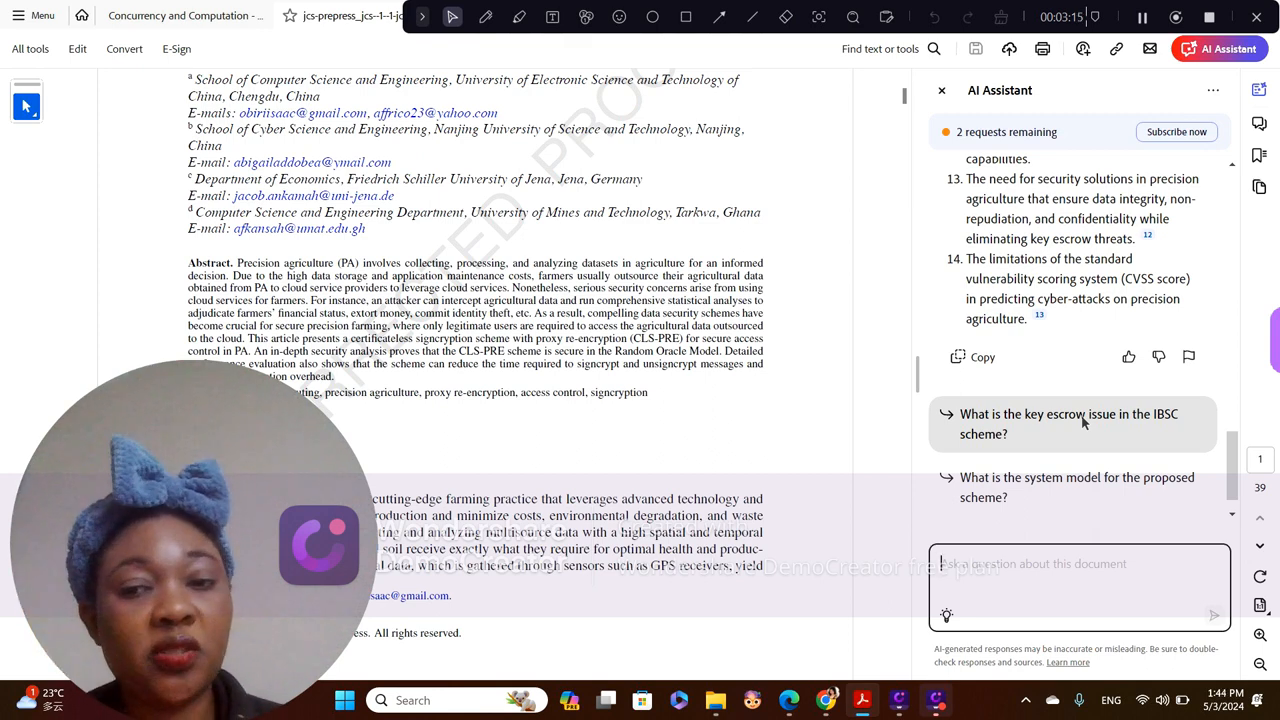
- Get the assistant's answer to the suggested question on the key escrow issue in the IBSC scheme
click(1070, 424)
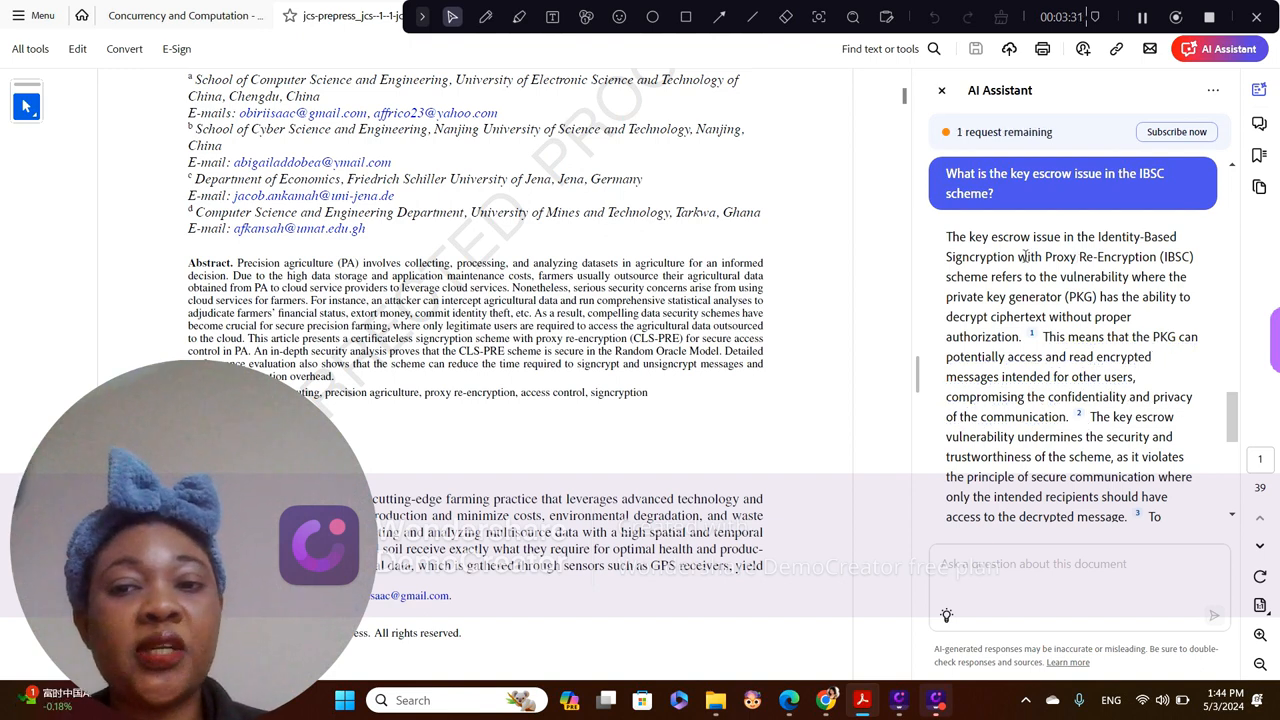
scroll(down, 3)
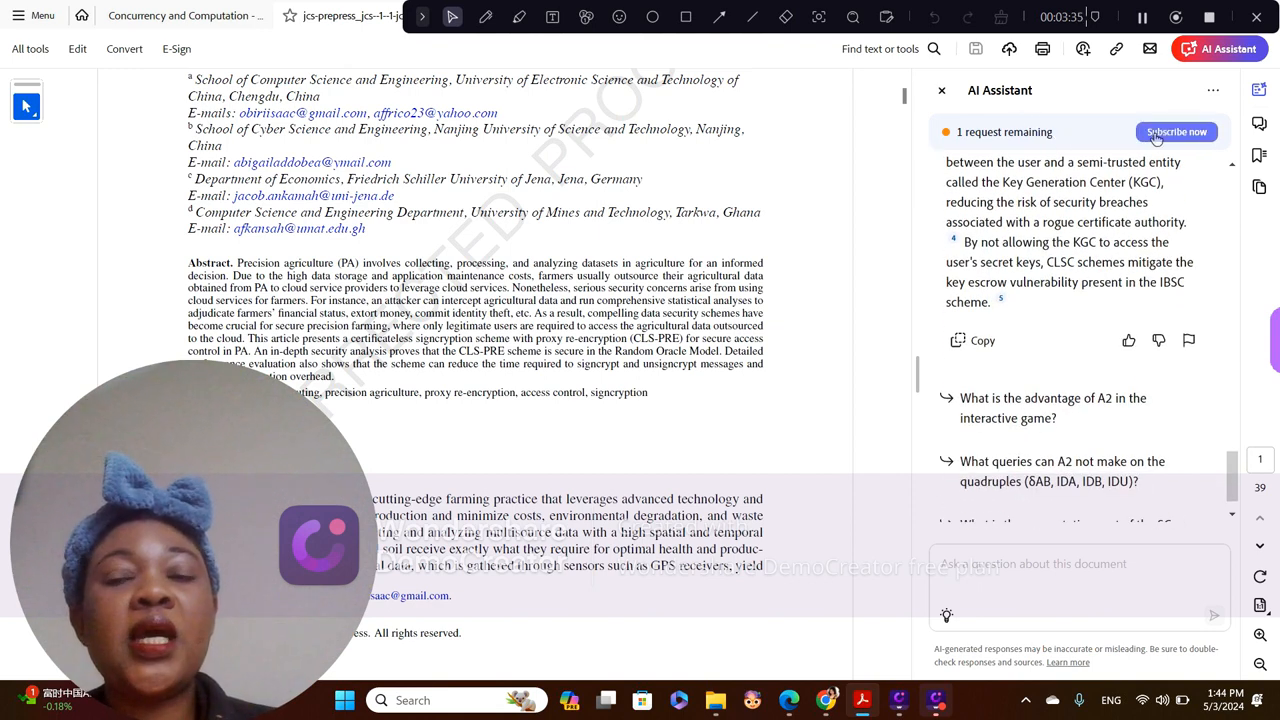
mouse_move(970, 132)
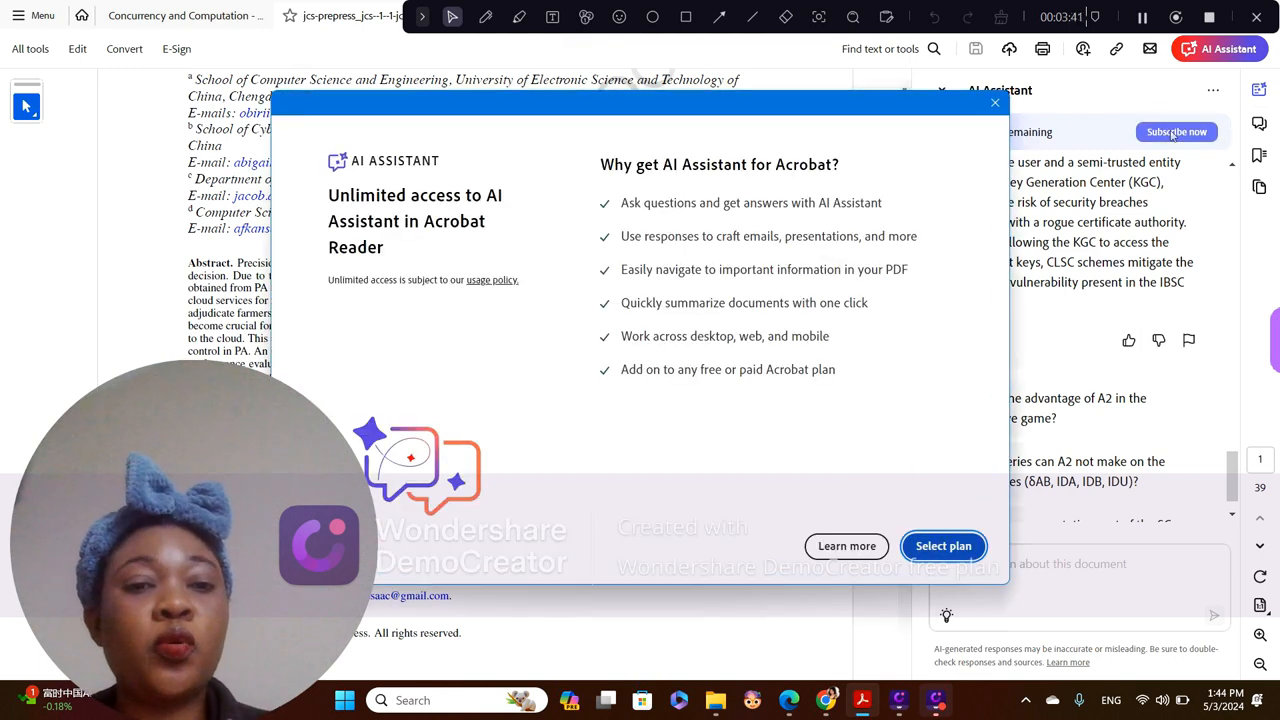
mouse_move(962, 492)
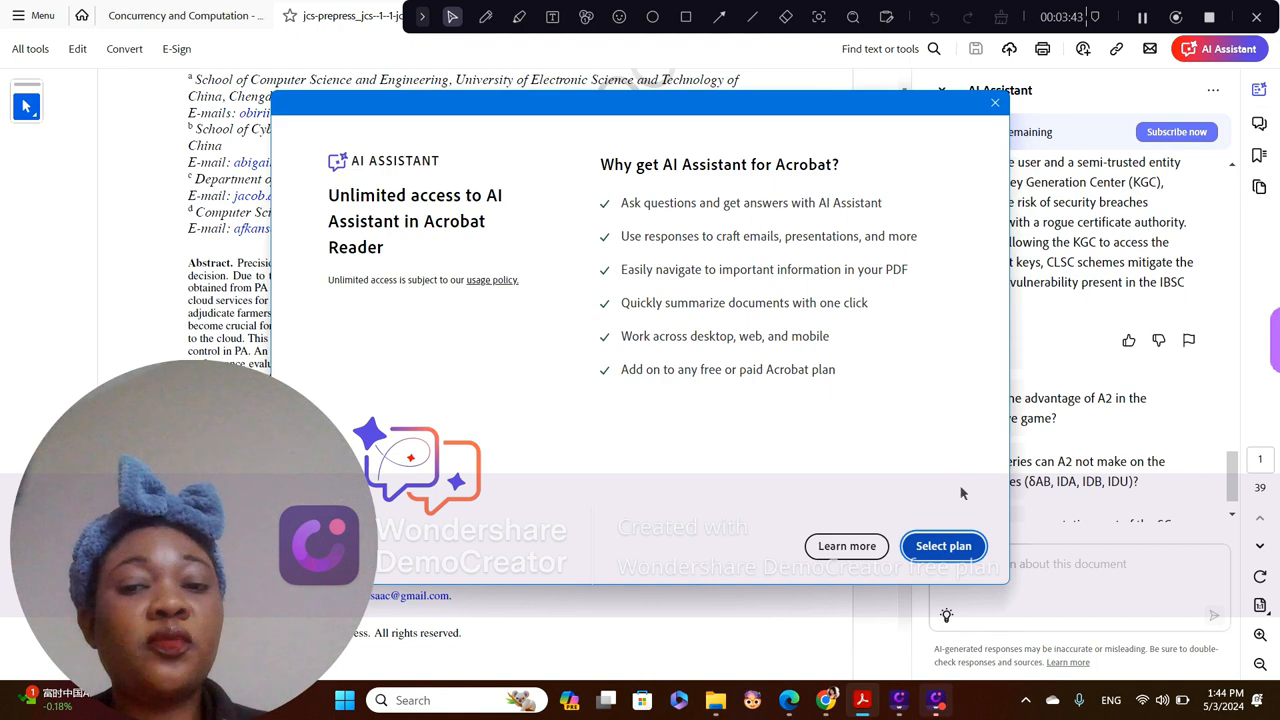
- Choose Select plan in the upgrade offer to view AI Assistant subscription plans online
click(996, 102)
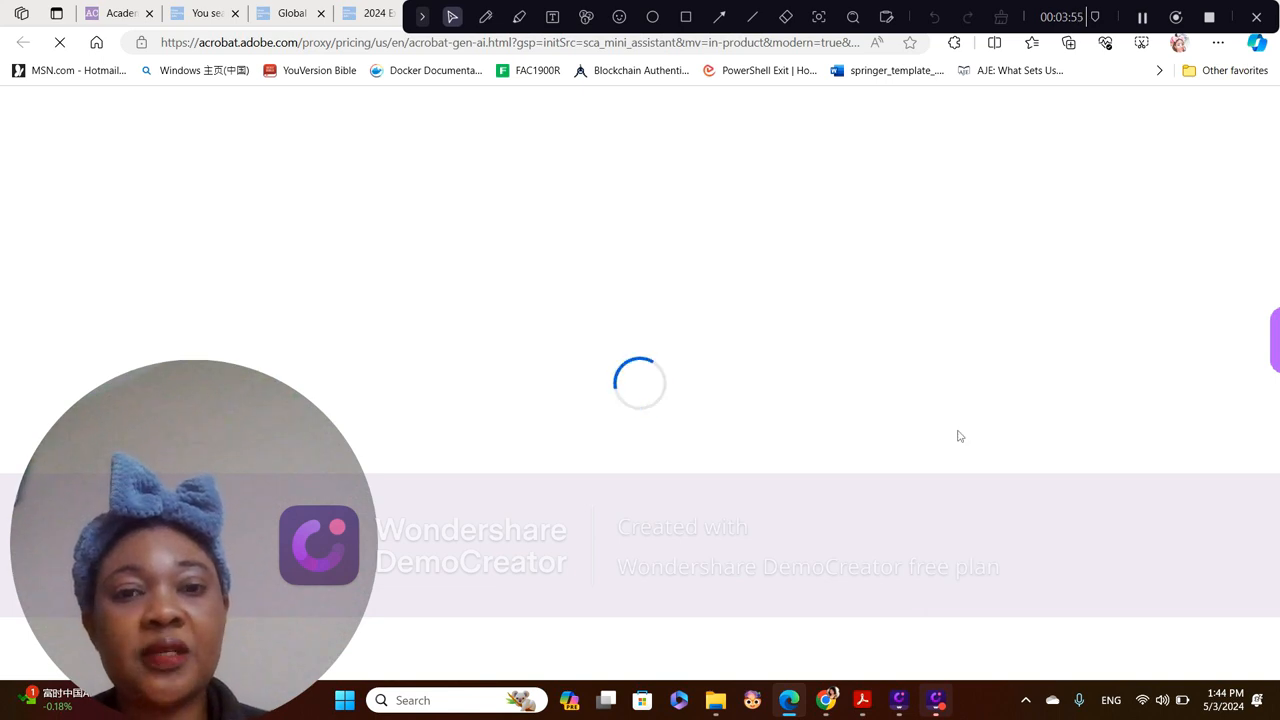
mouse_move(894, 312)
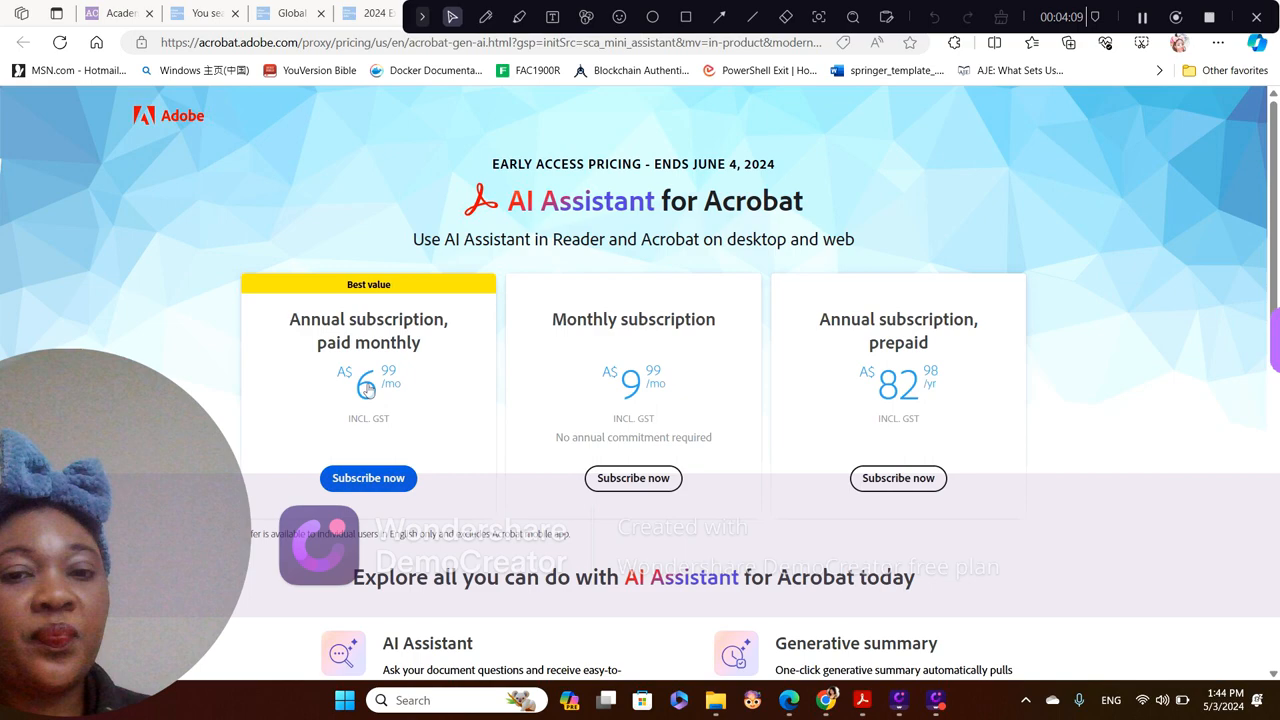
mouse_move(694, 392)
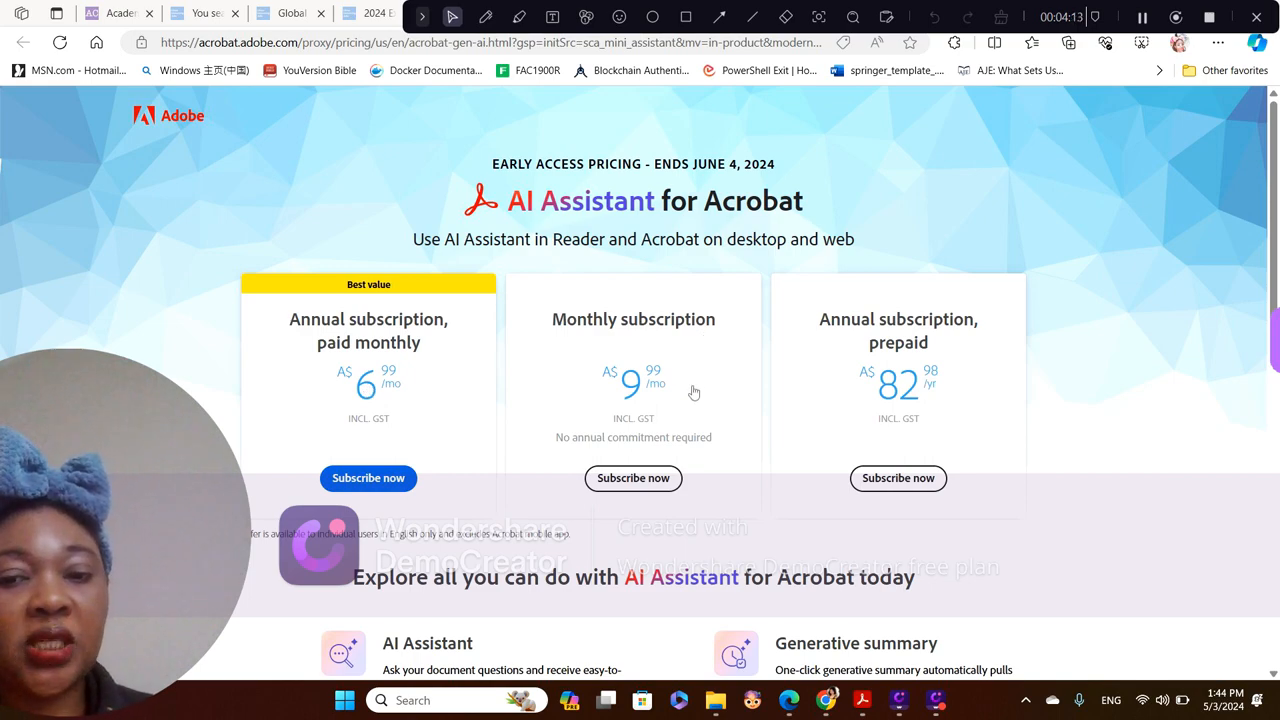
- Review the three AI Assistant subscription plans on Adobe's pricing page, then return to the paper in Acrobat
scroll(down, 3)
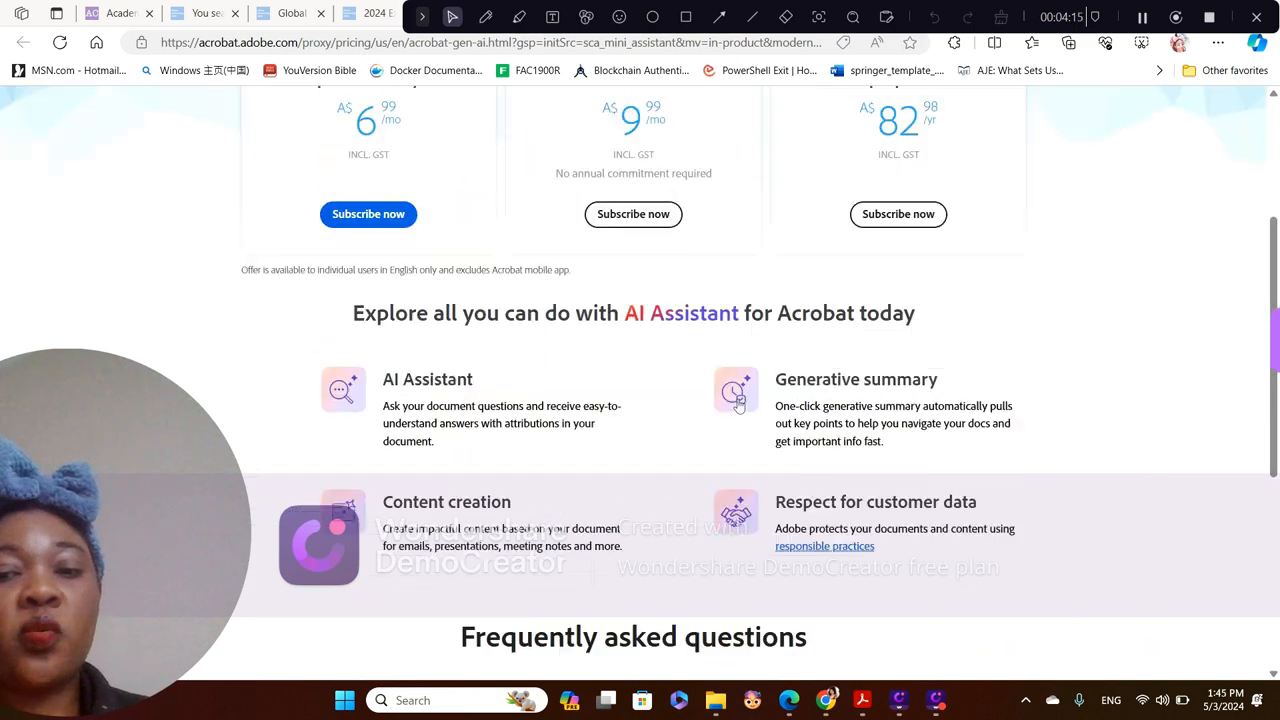
scroll(up, 3)
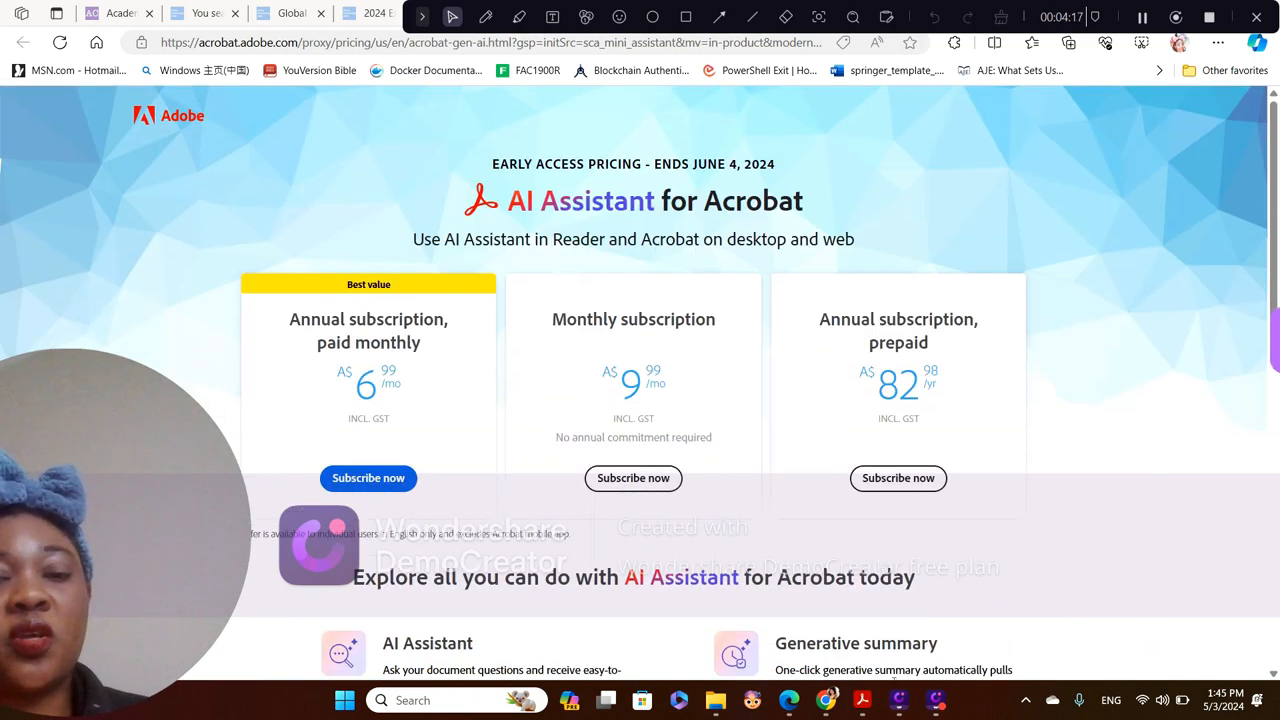
mouse_move(862, 700)
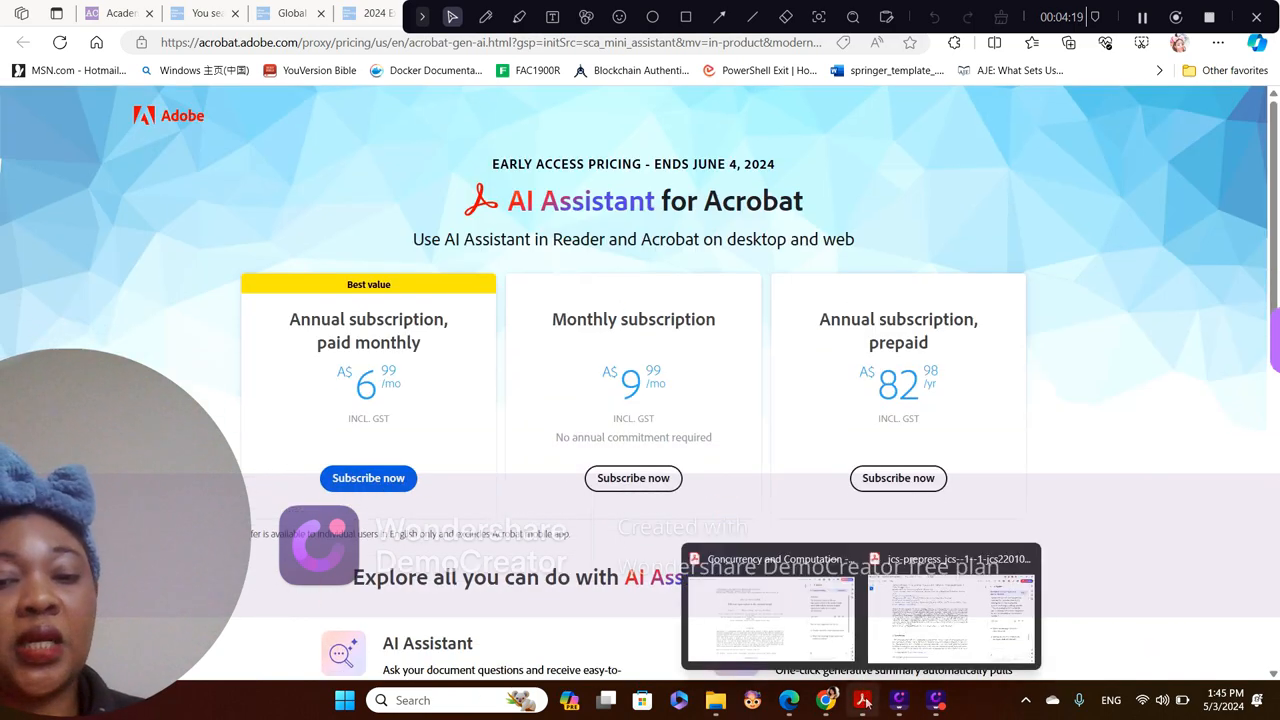
click(768, 616)
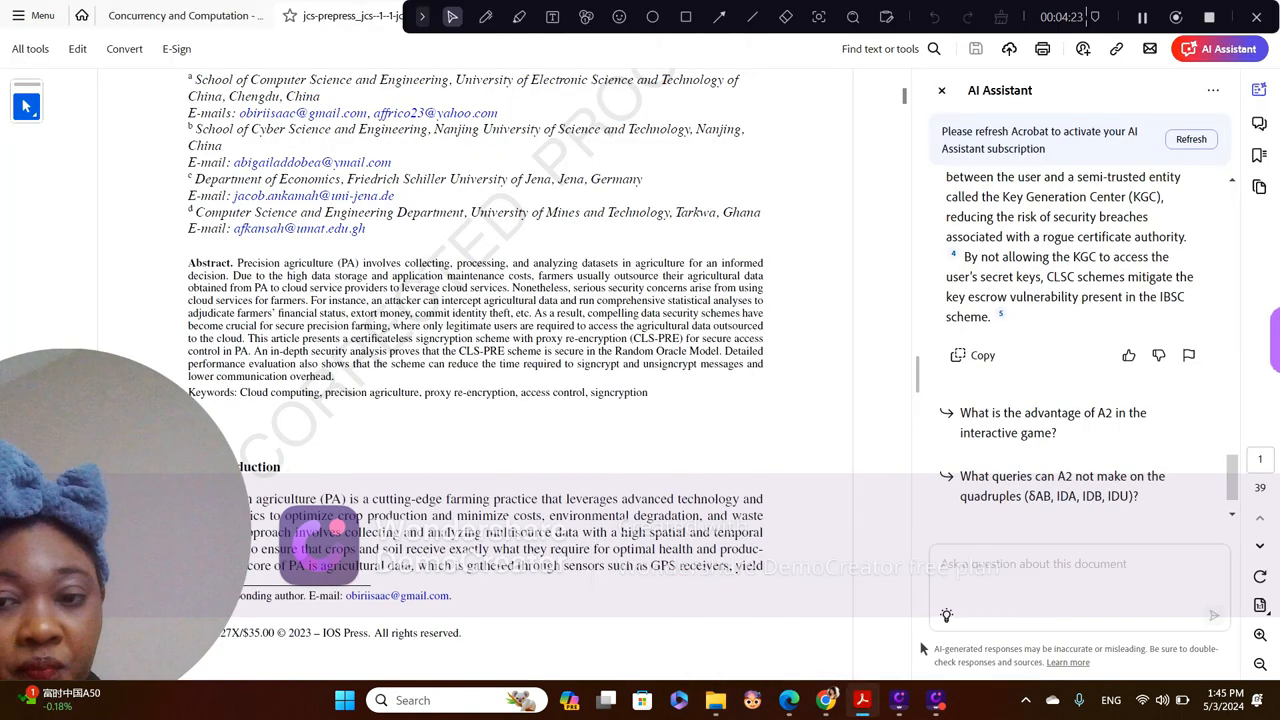
mouse_move(1052, 422)
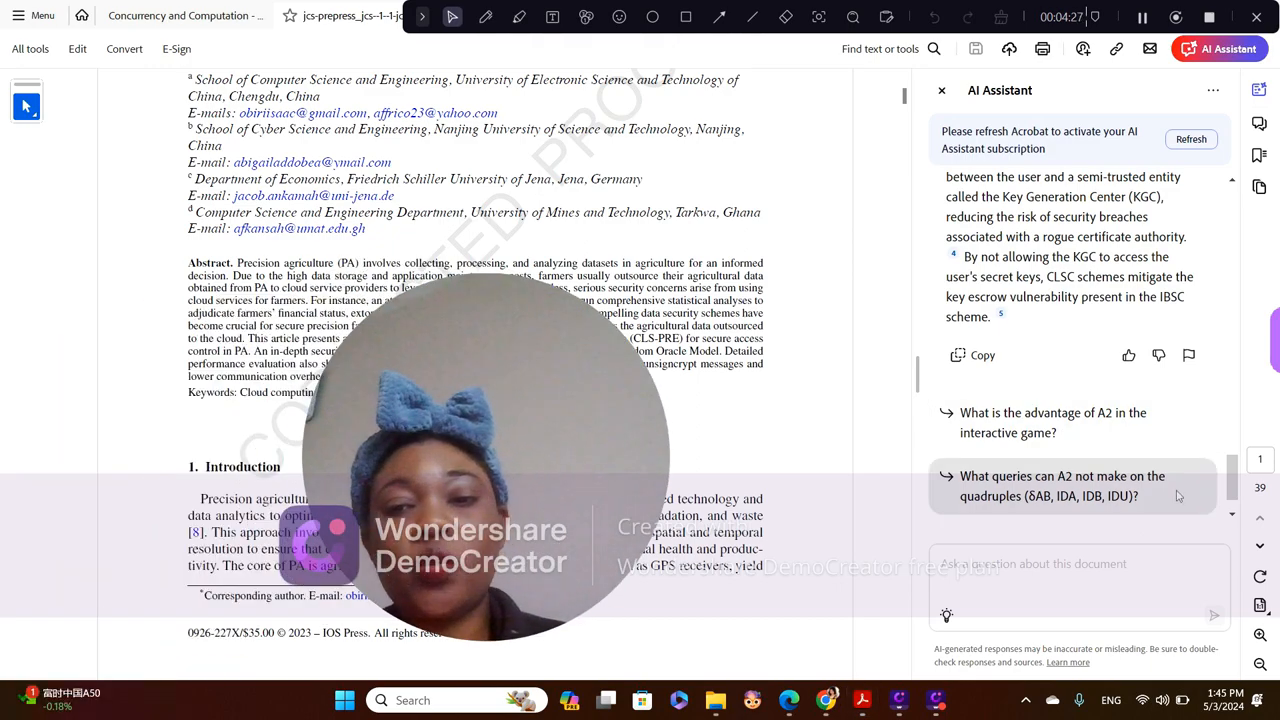
mouse_move(864, 462)
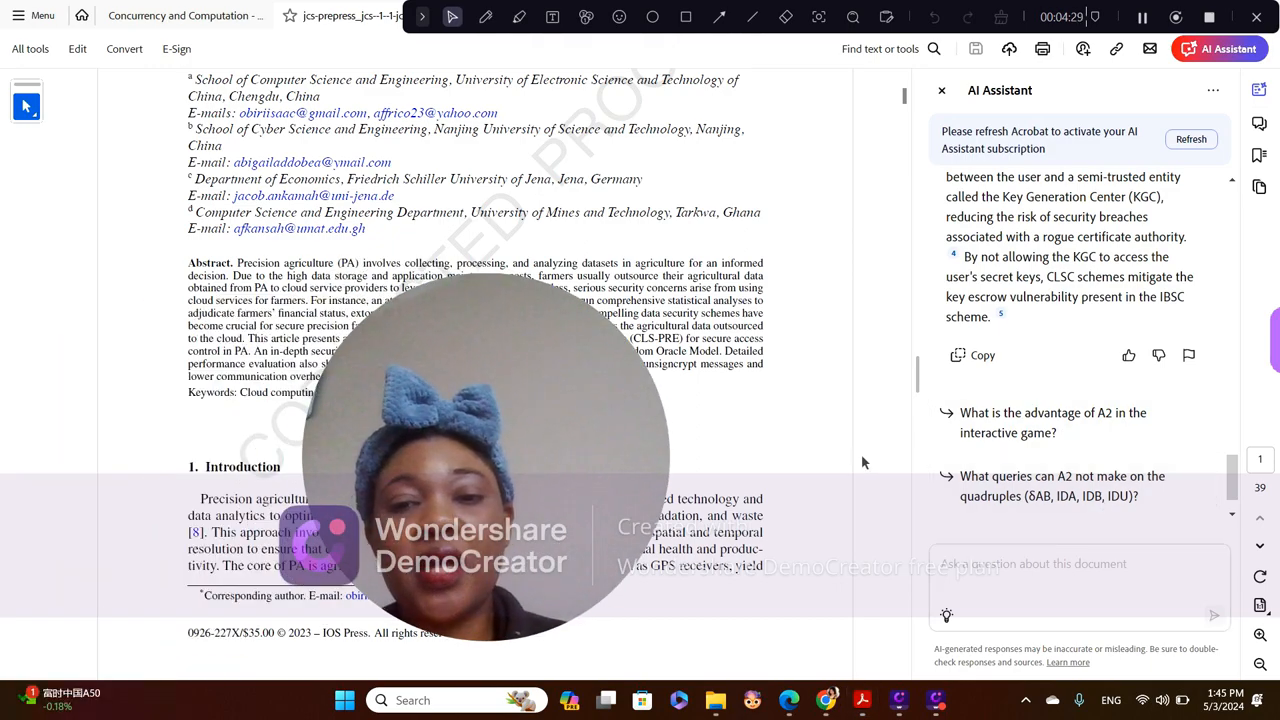
- Scroll the paper from the abstract down to Section 5 'Our proposed scheme' with its Construction and Setup algorithm
scroll(down, 3)
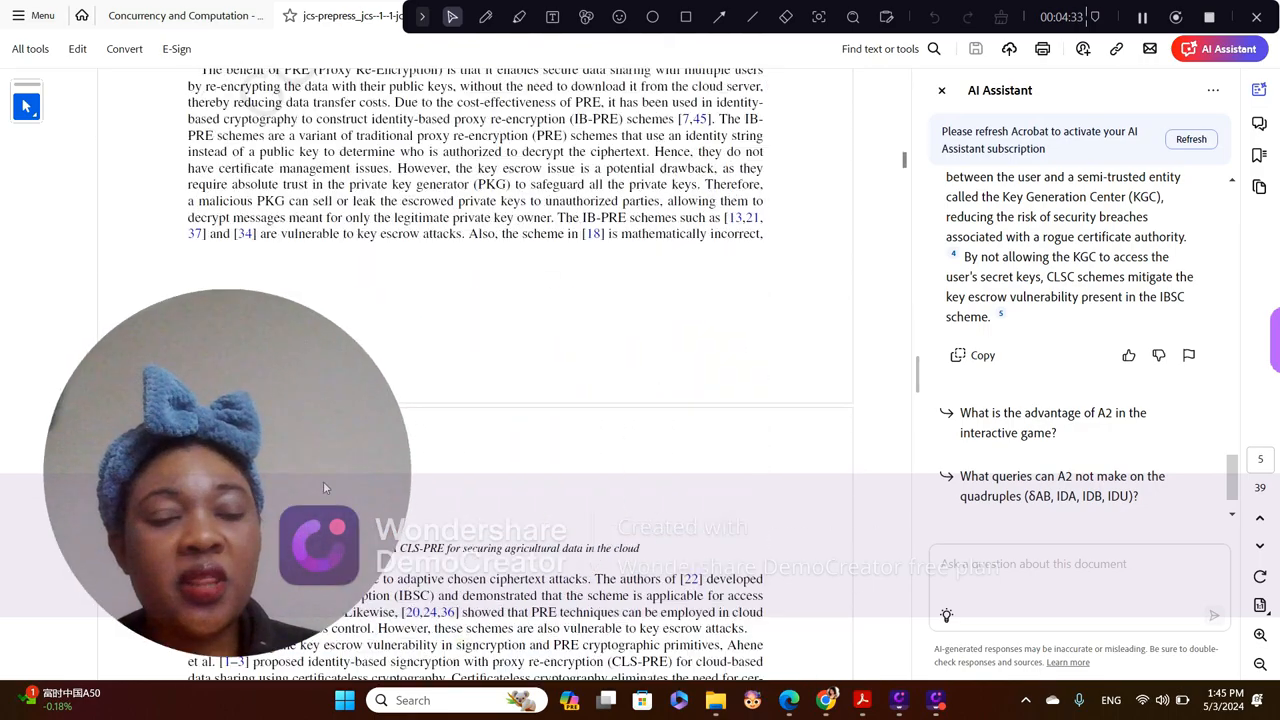
scroll(down, 3)
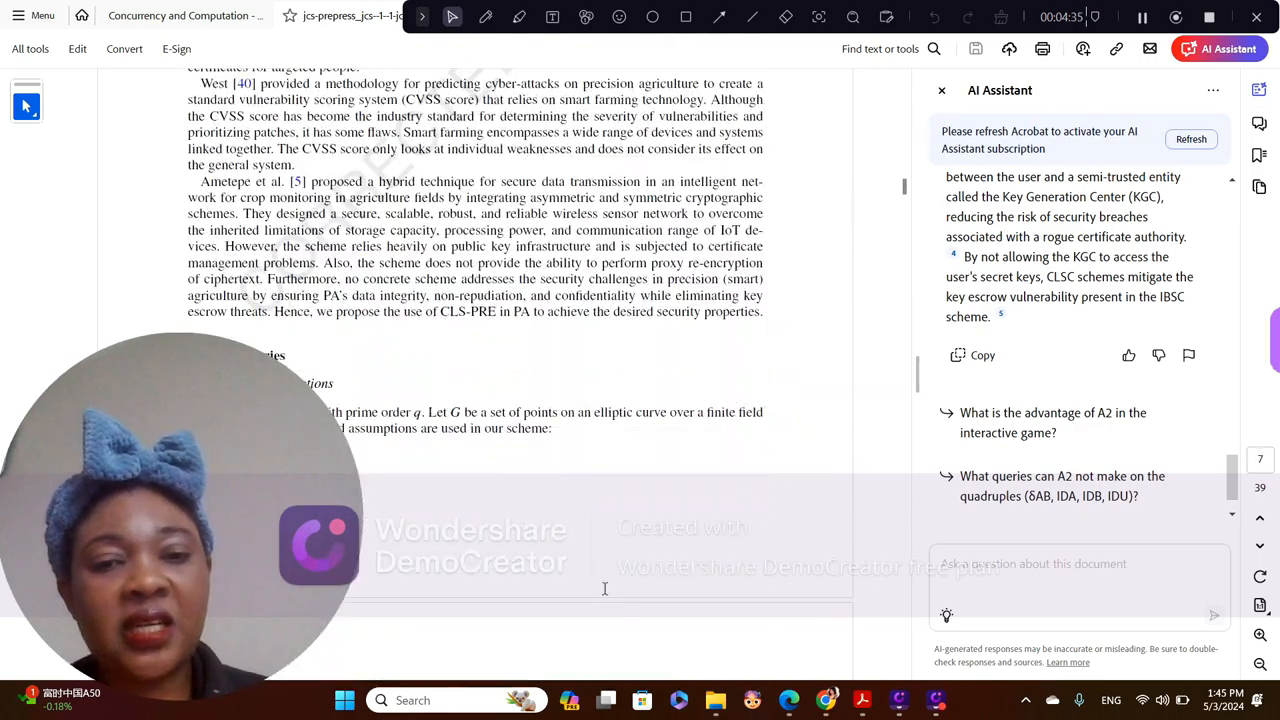
scroll(down, 3)
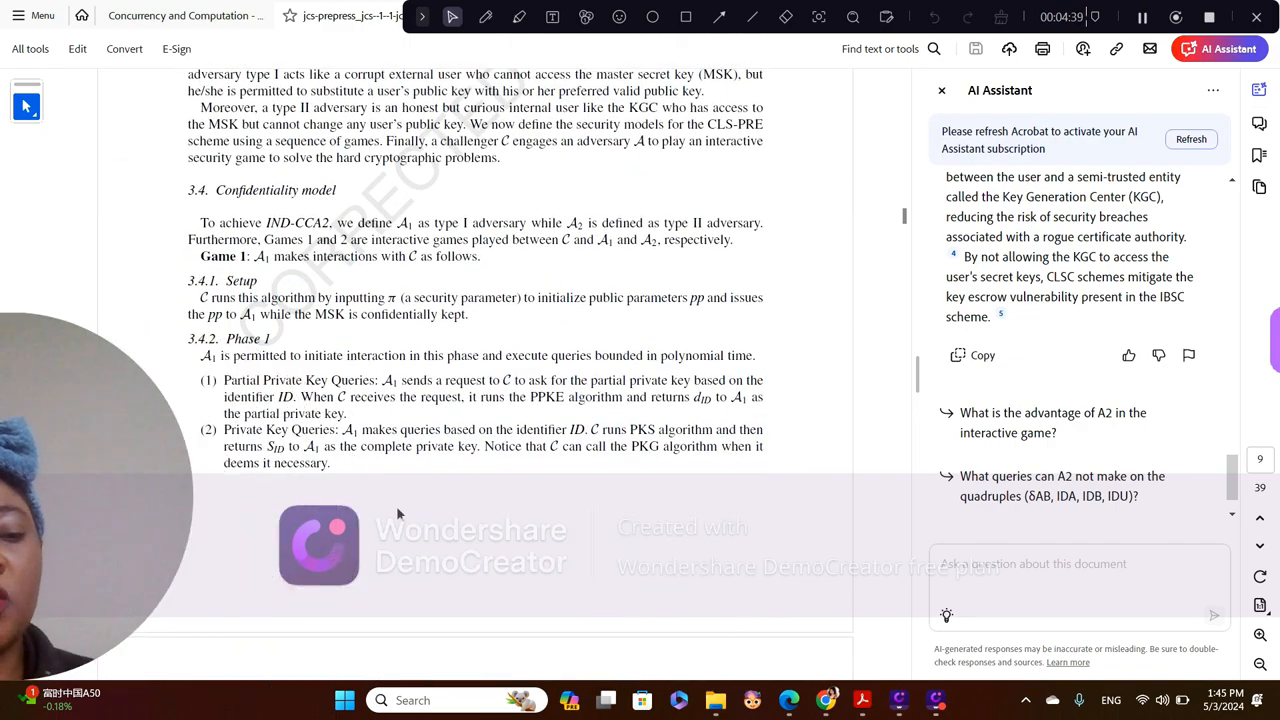
scroll(down, 3)
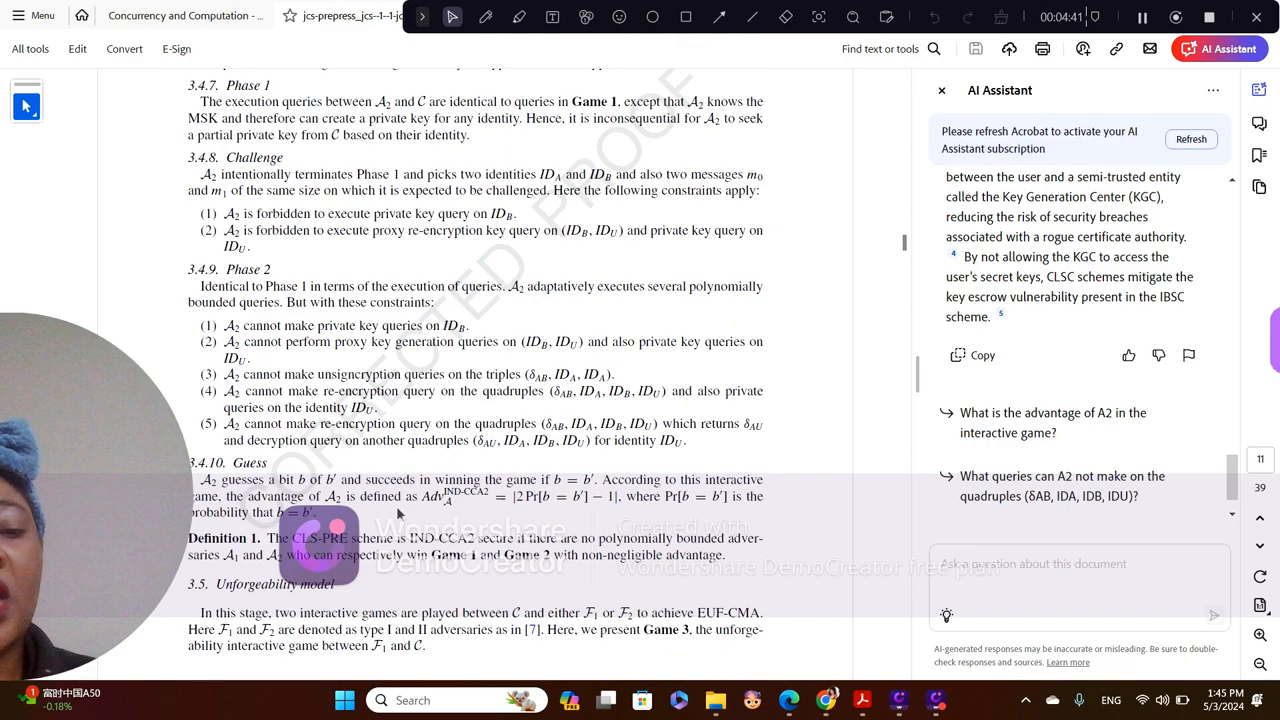
scroll(up, 3)
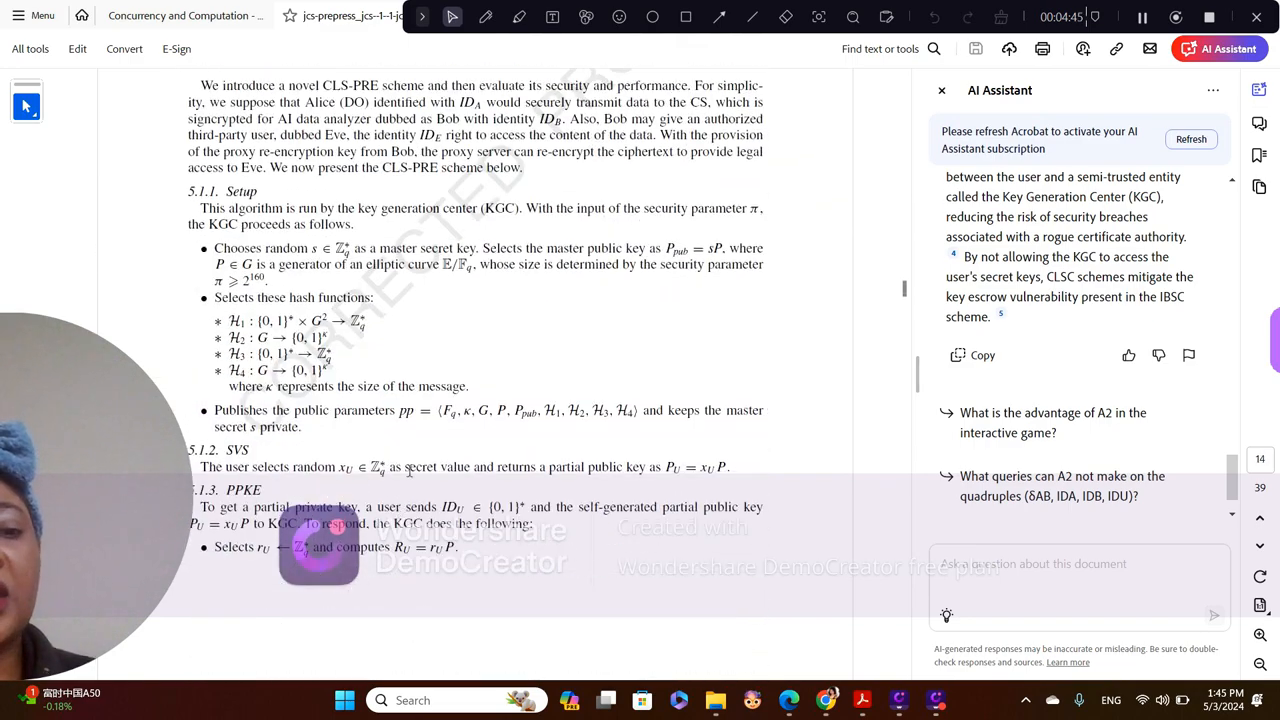
scroll(up, 3)
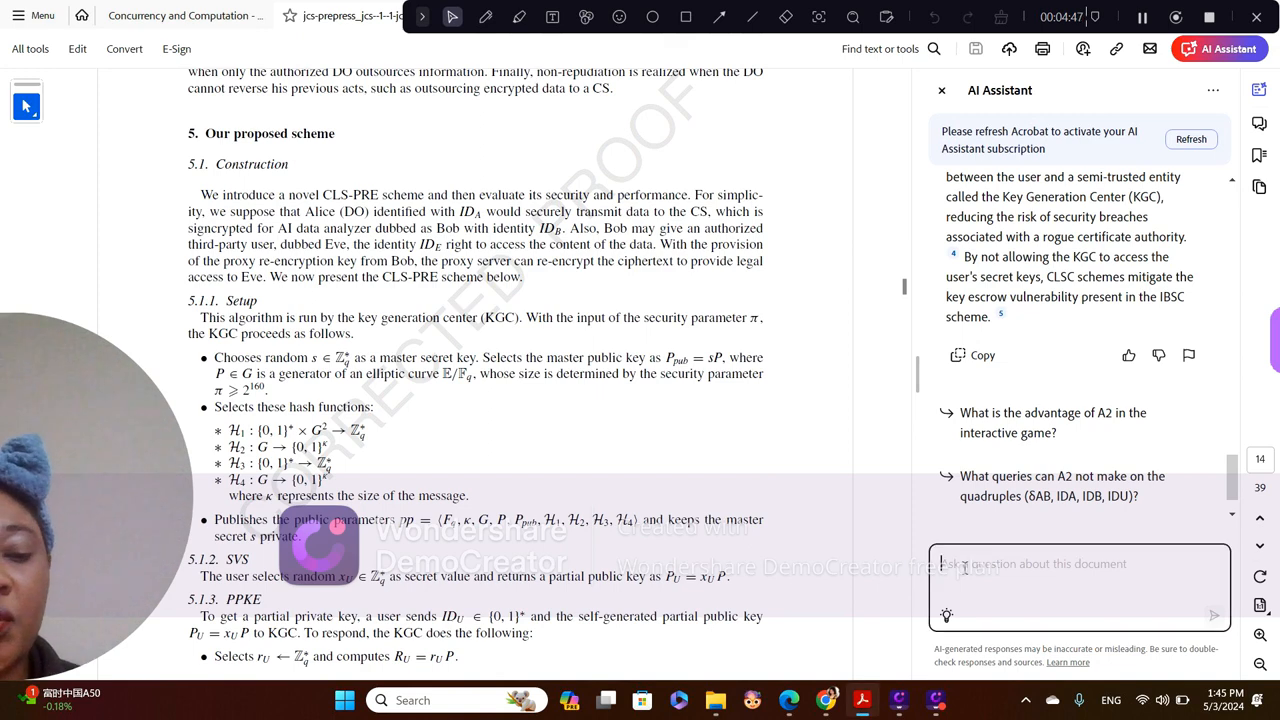
- Compose the question 'Can you explain the algorithmic flow of the proposed scheme?' in the assistant prompt box
text(Can you e)
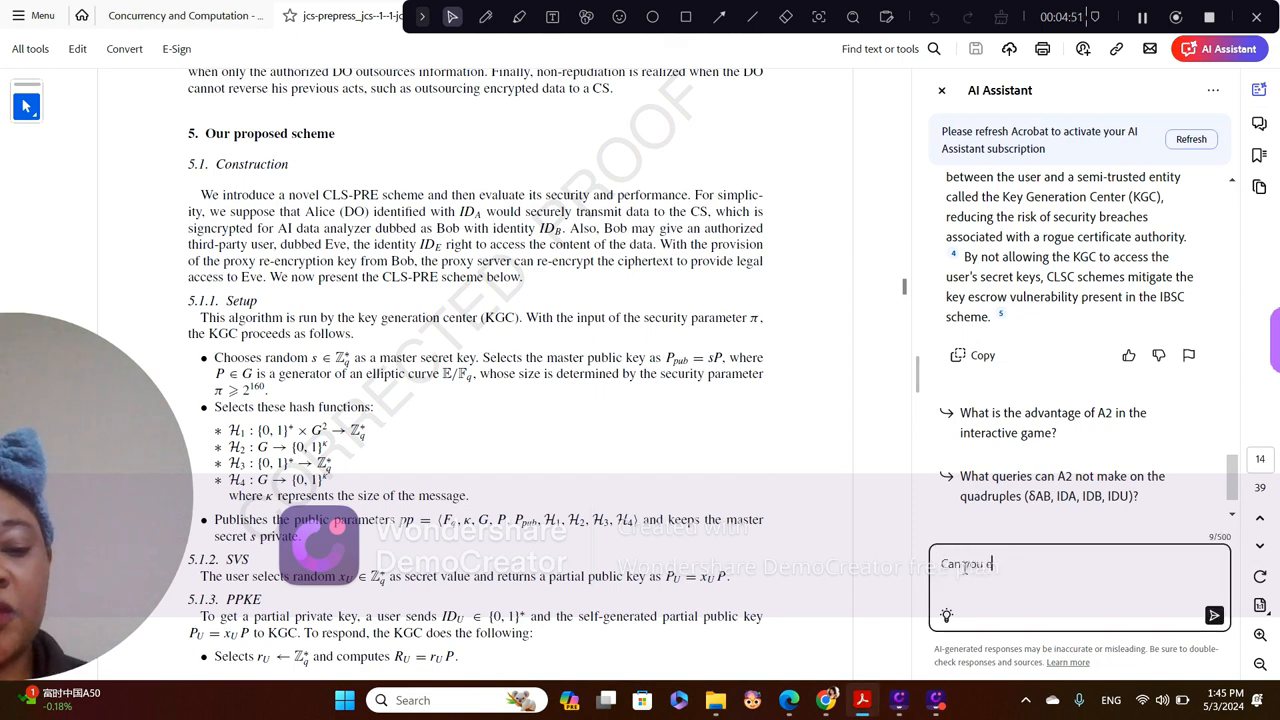
text(xplain)
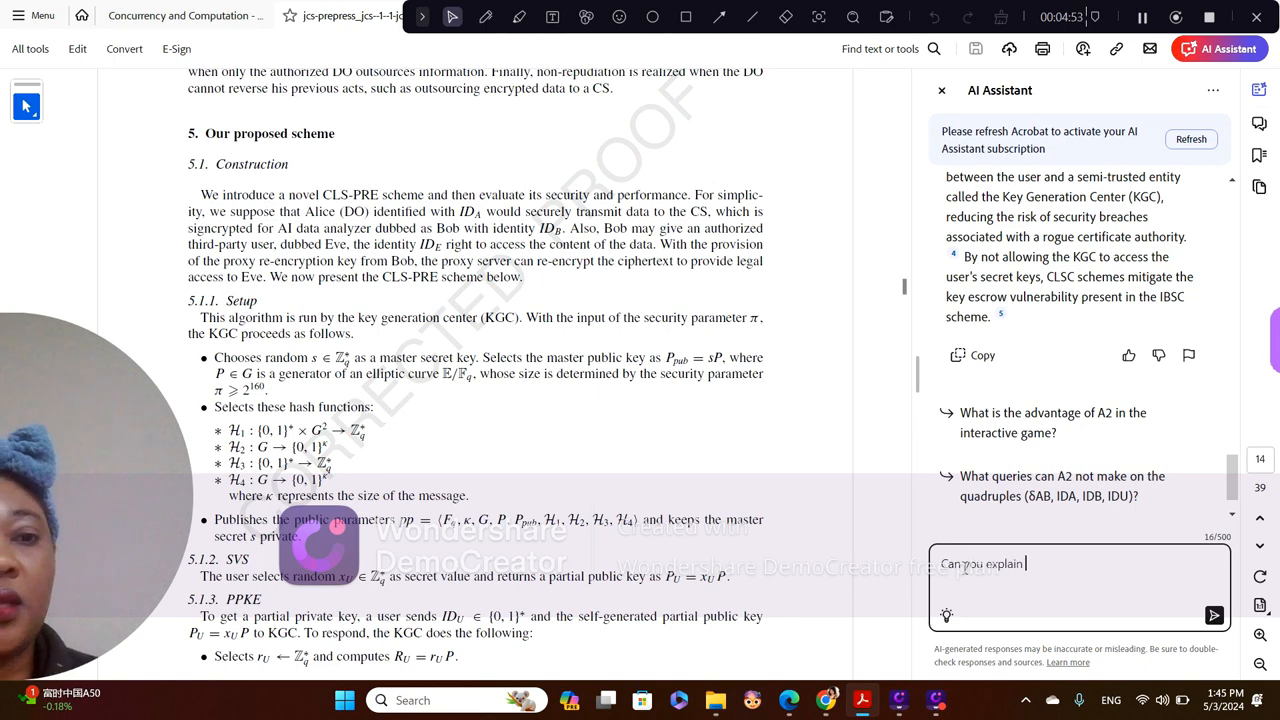
text(the)
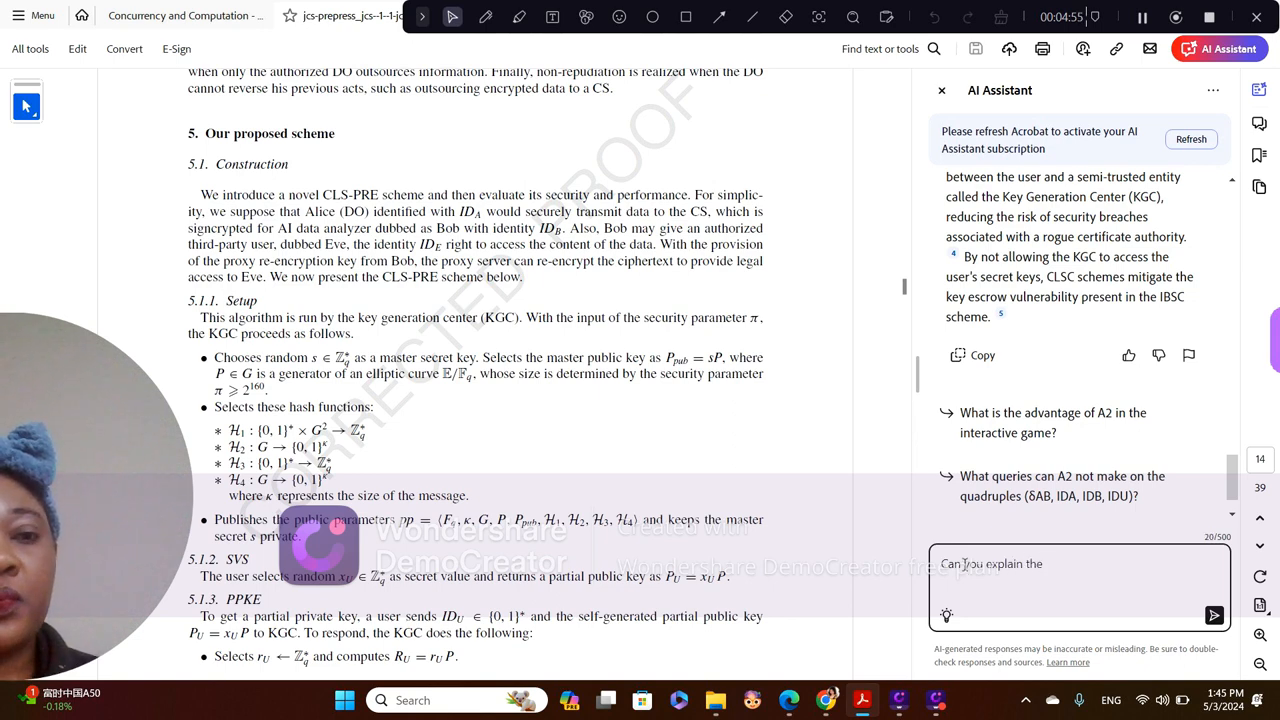
text(proposed scheme)
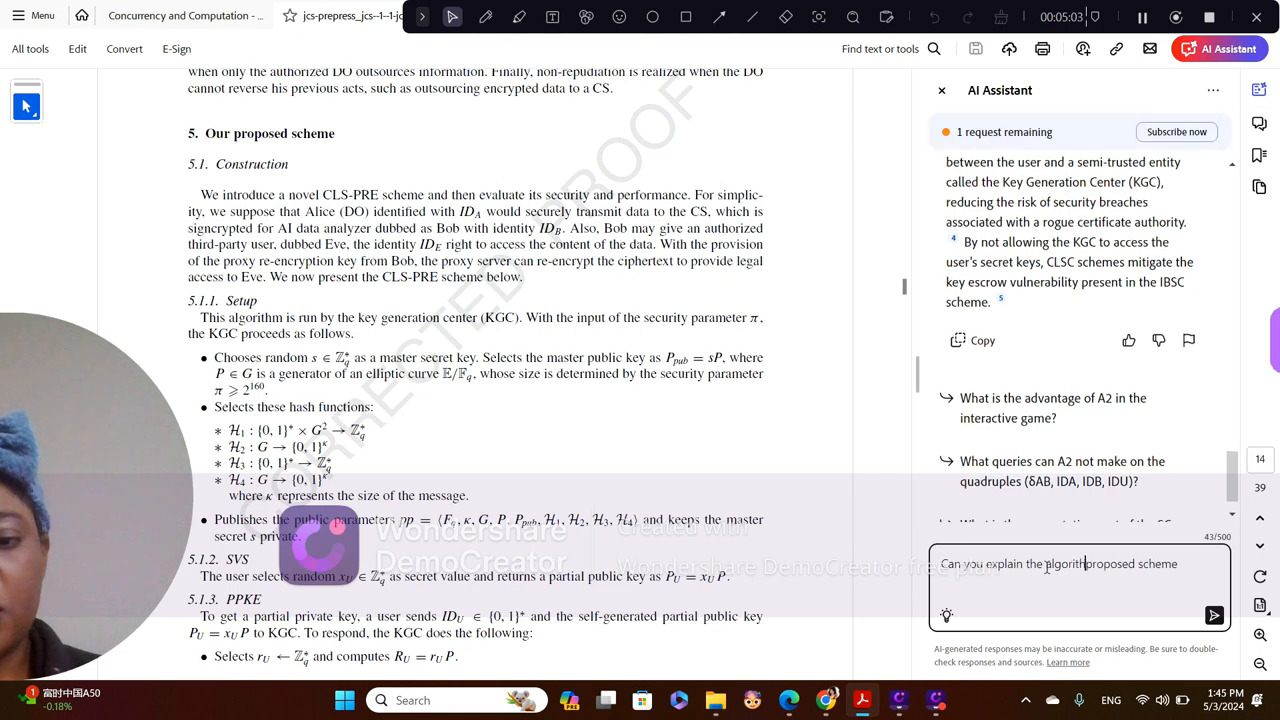
text(mic f)
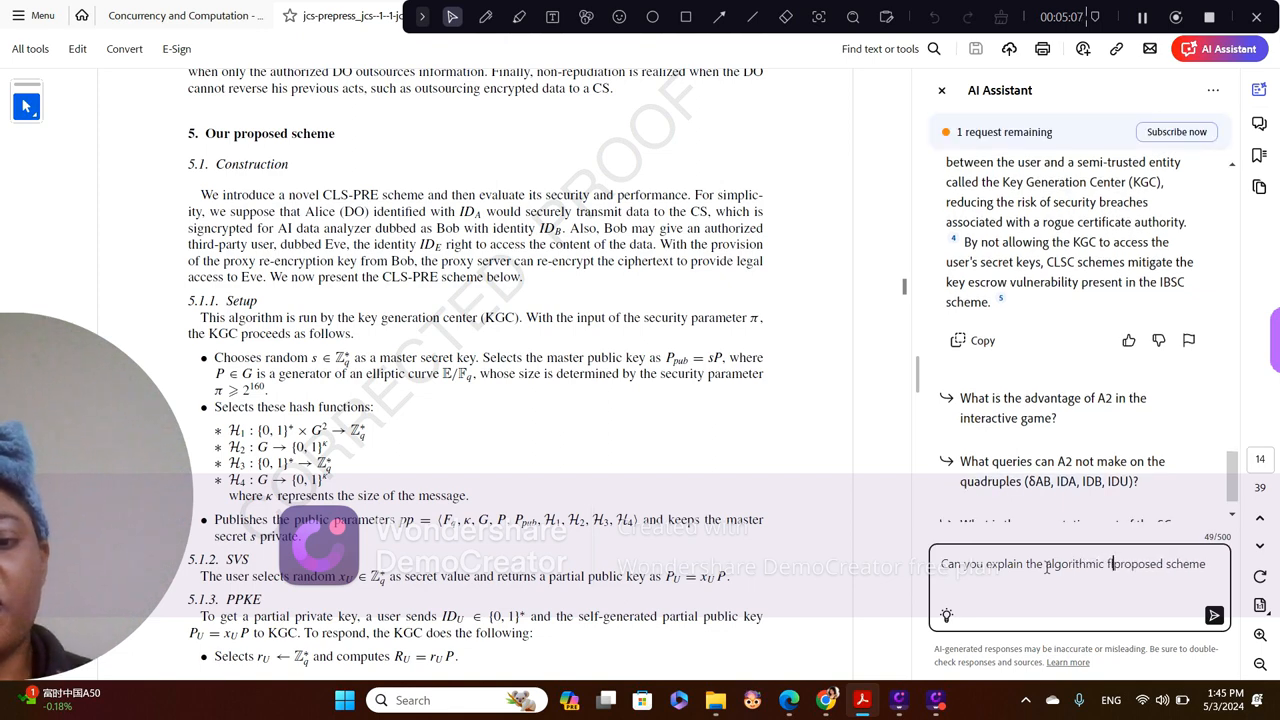
text(ow of  the)
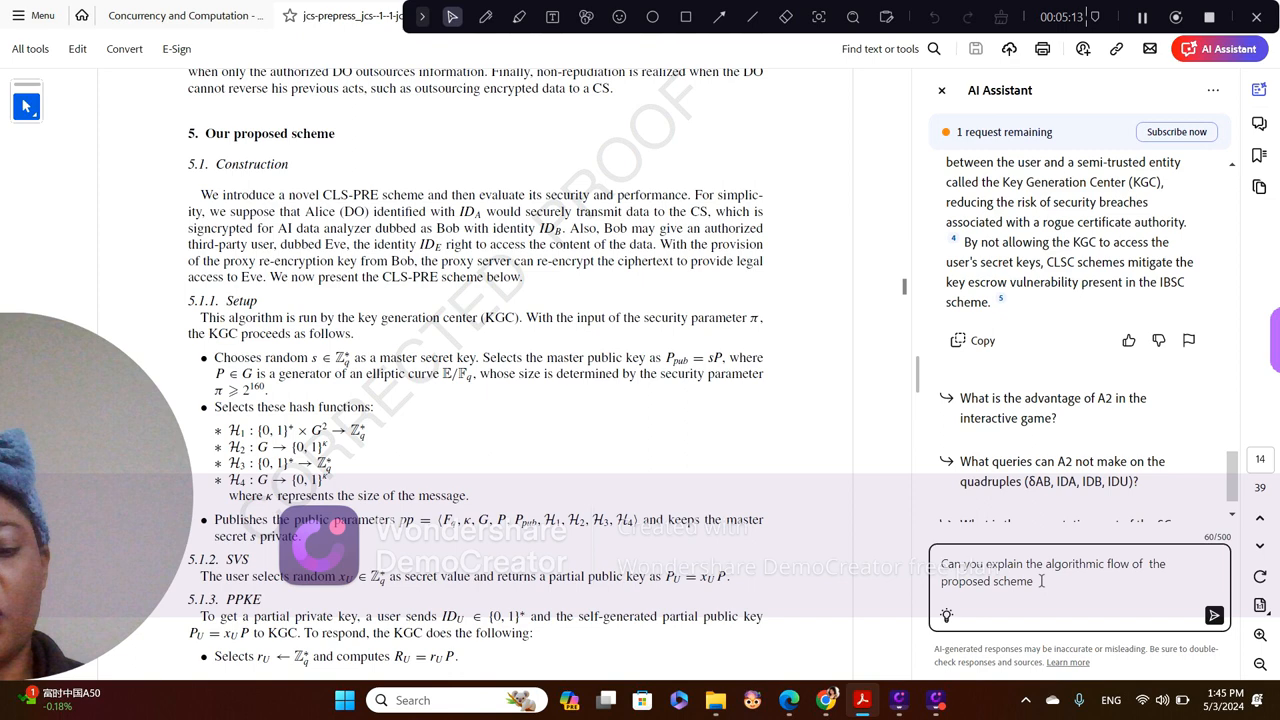
text(?)
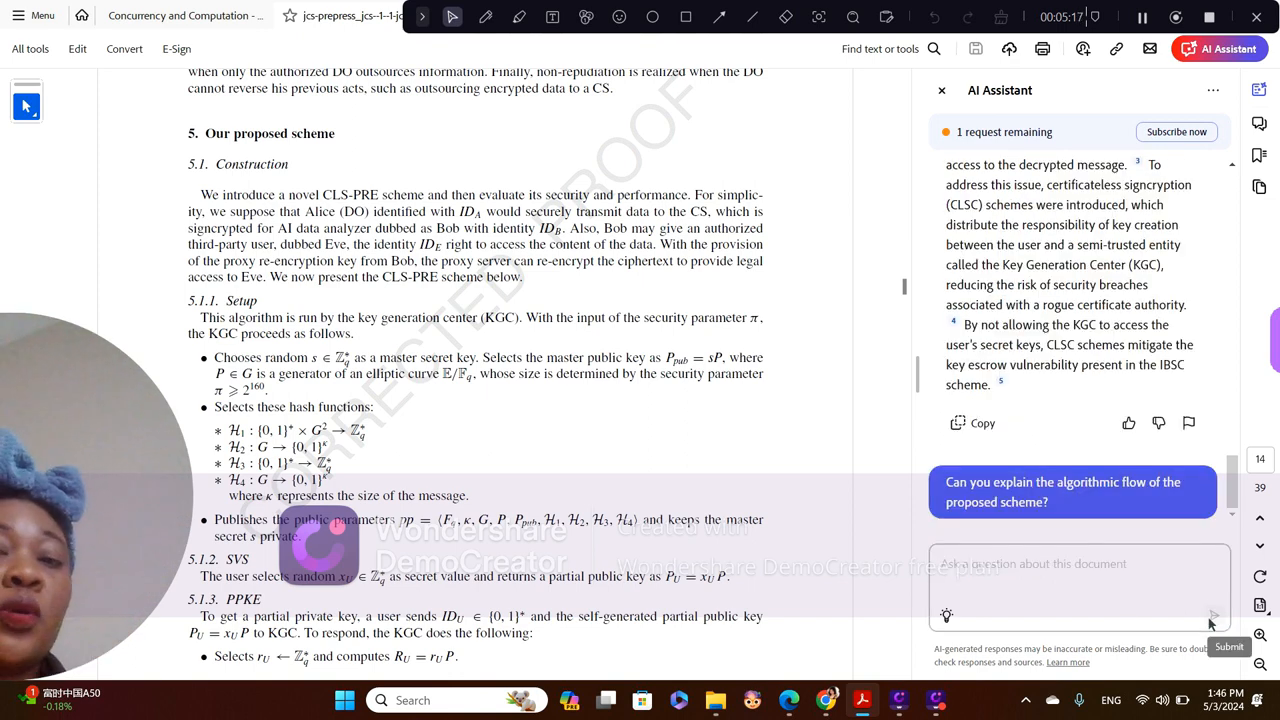
- Submit the algorithmic-flow question so the assistant begins gathering its step-by-step answer
click(1228, 646)
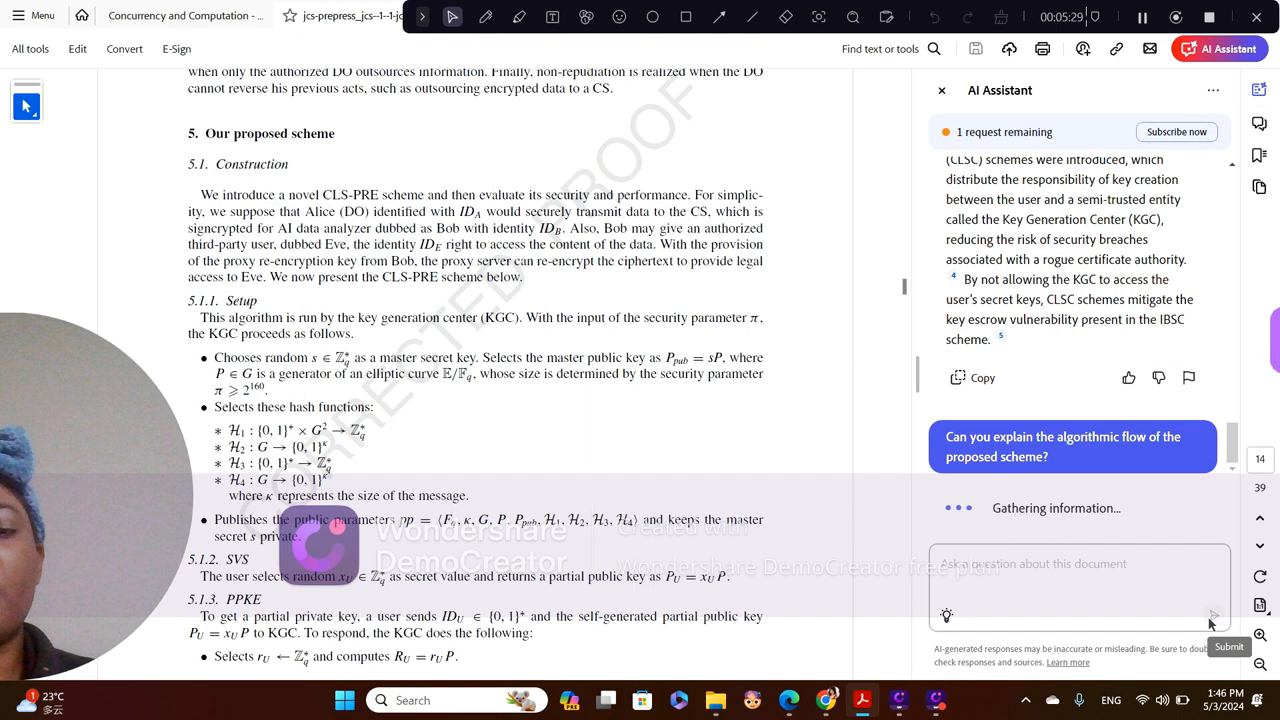
mouse_move(1116, 422)
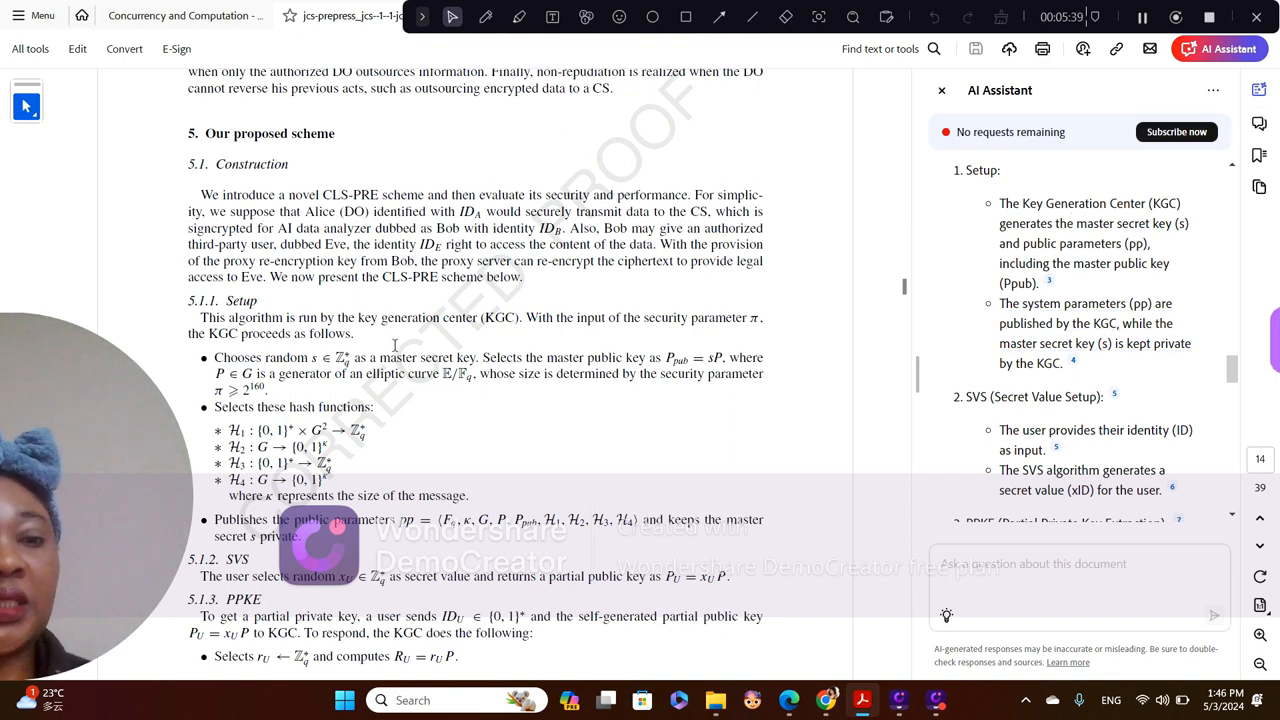
- Follow the assistant's numbered flow through USC and Dec alongside the paper's Section 5.1 algorithms and correctness equations
scroll(down, 3)
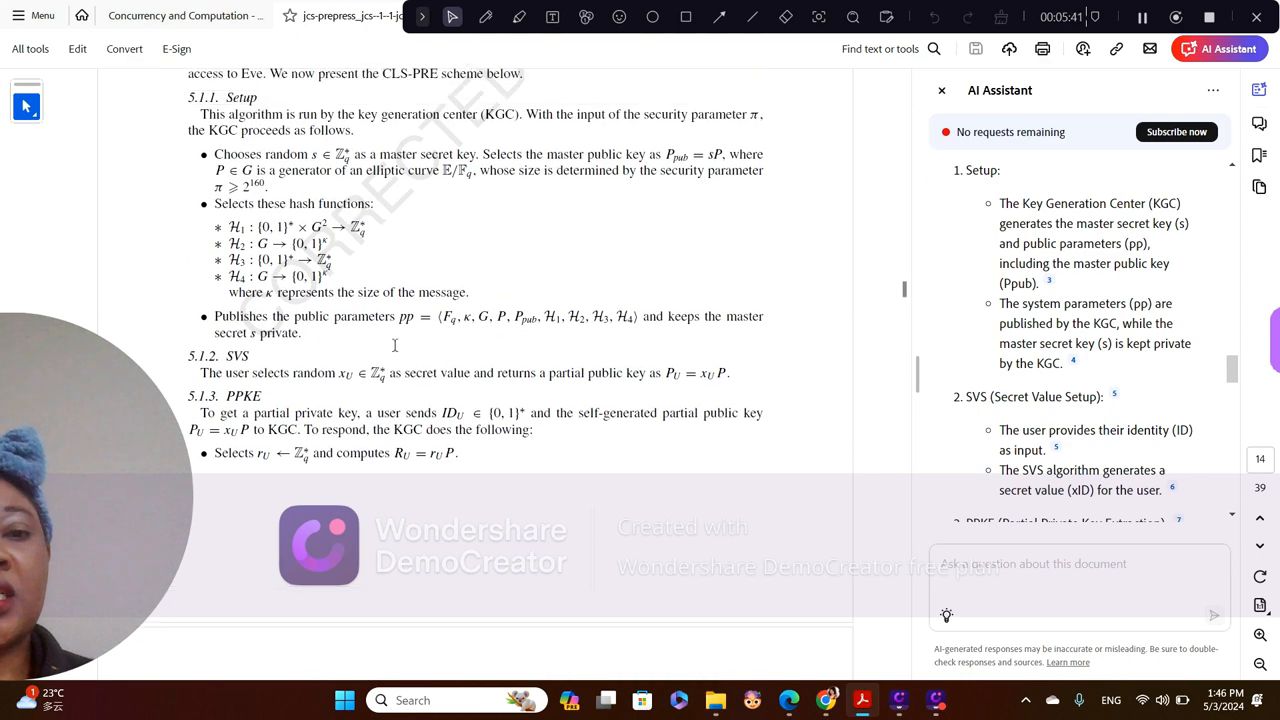
scroll(up, 3)
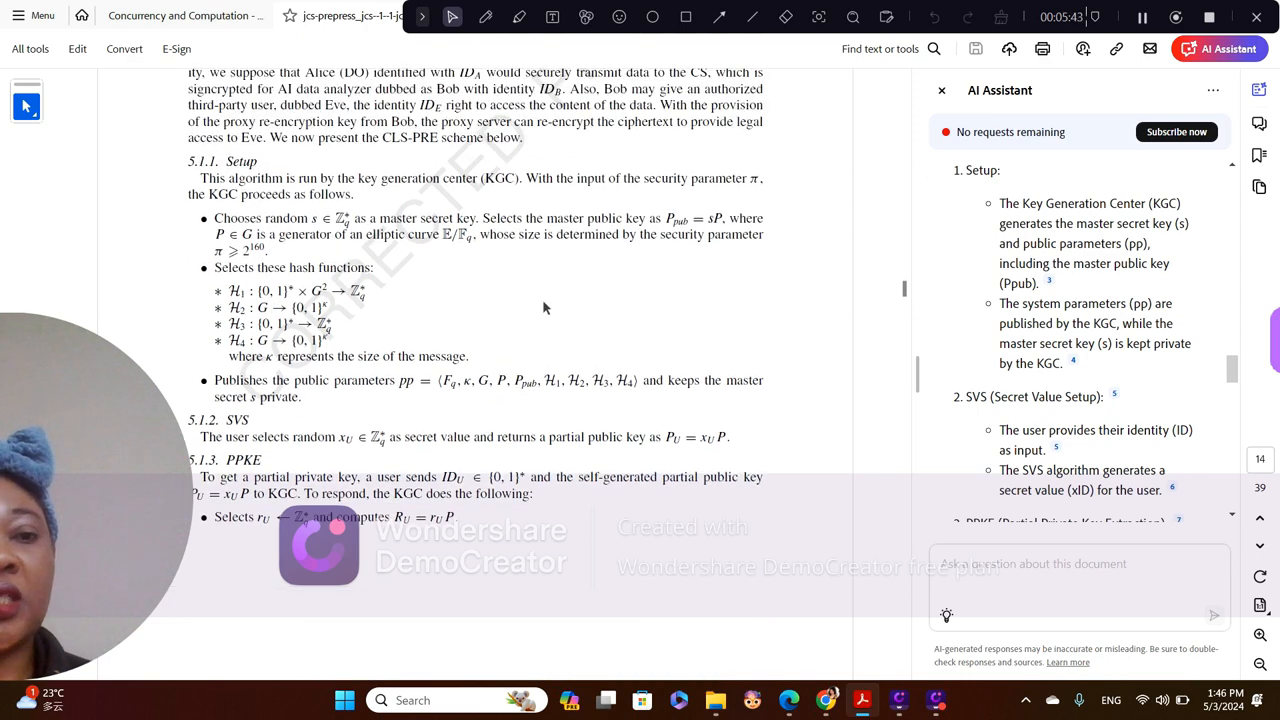
scroll(down, 3)
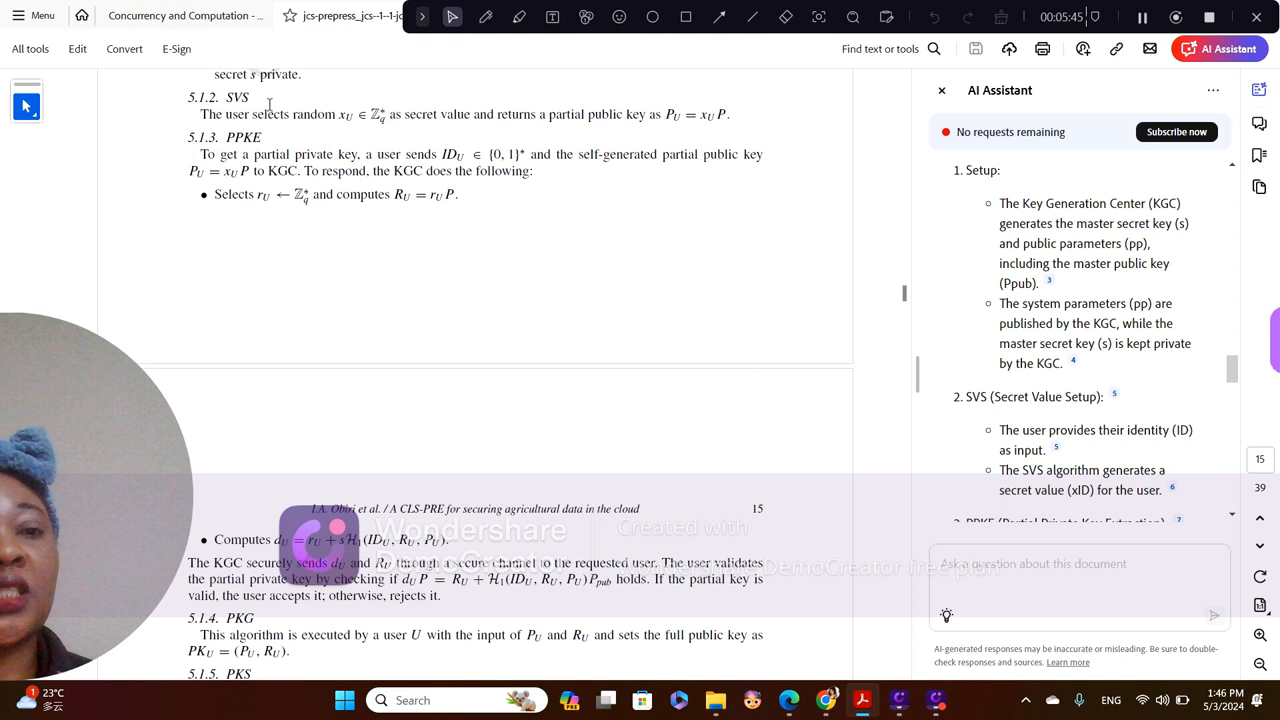
scroll(down, 3)
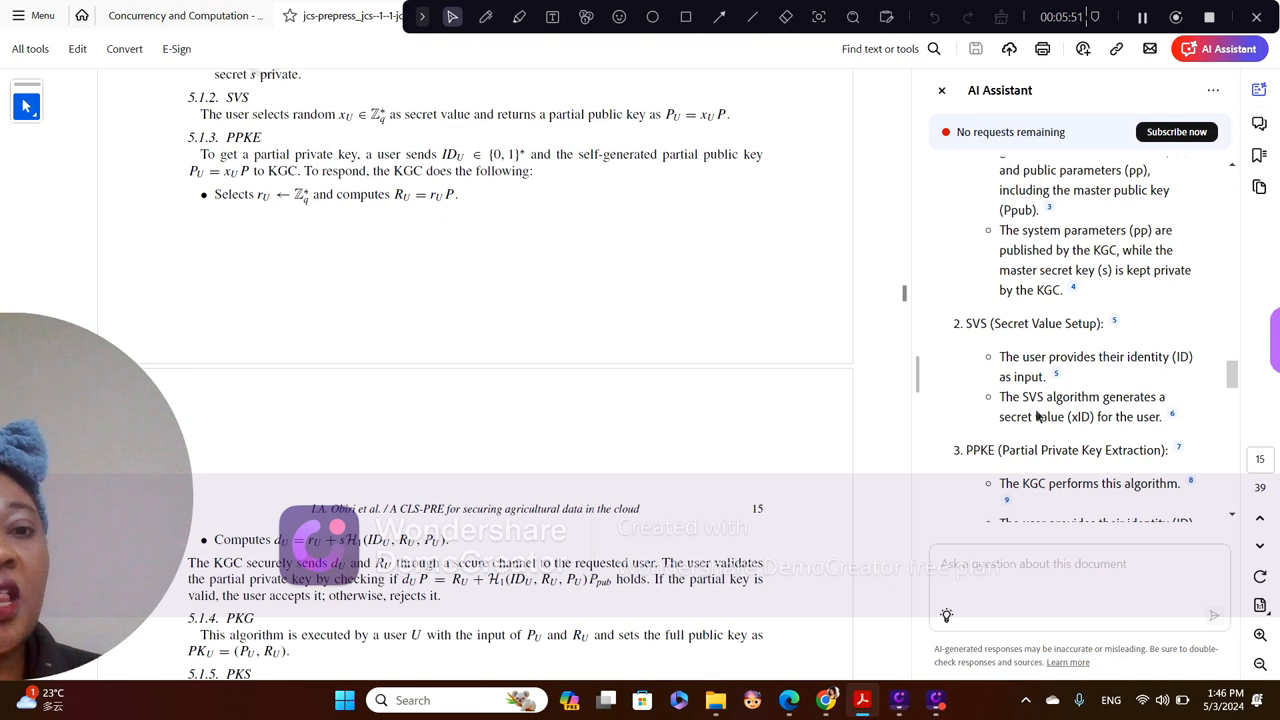
scroll(down, 3)
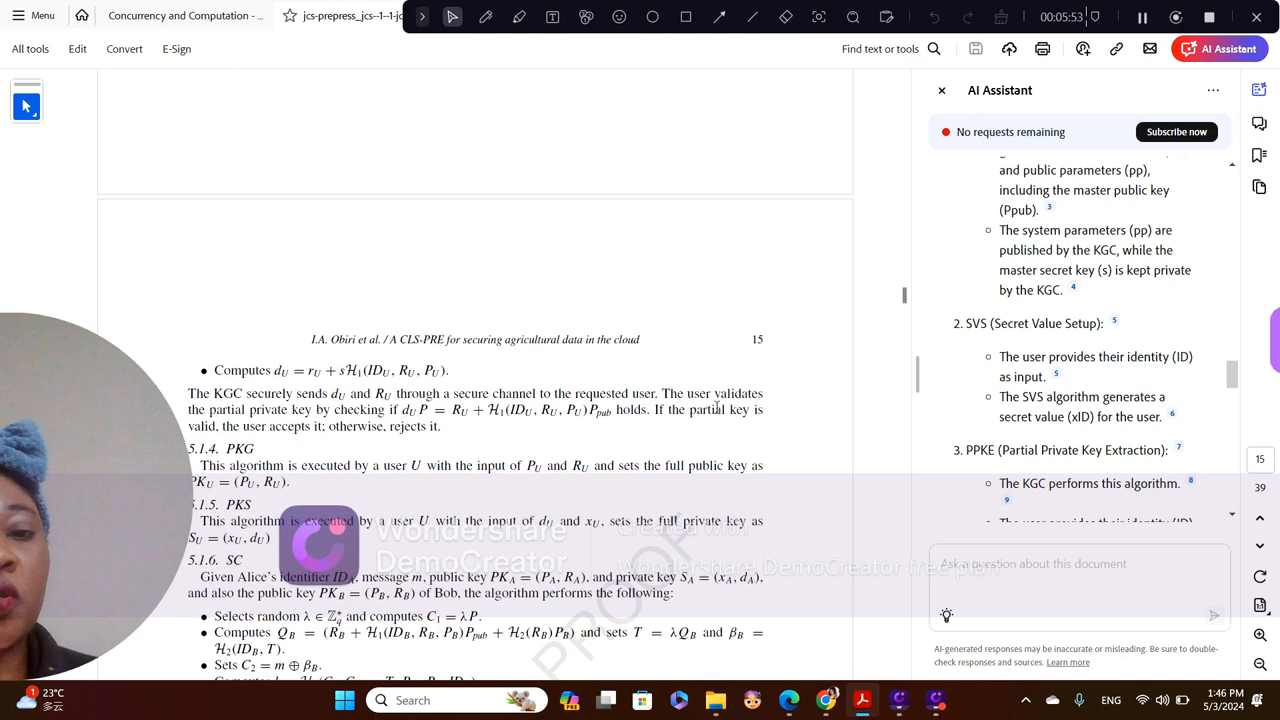
scroll(down, 3)
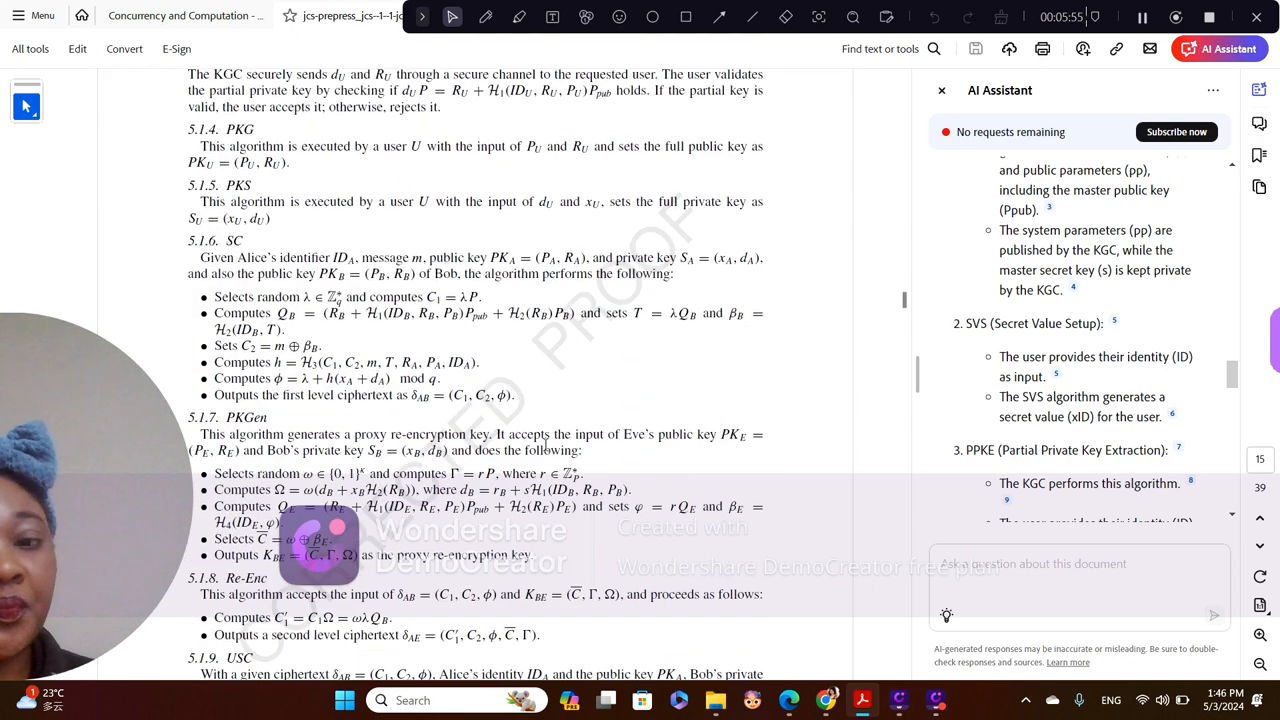
scroll(down, 3)
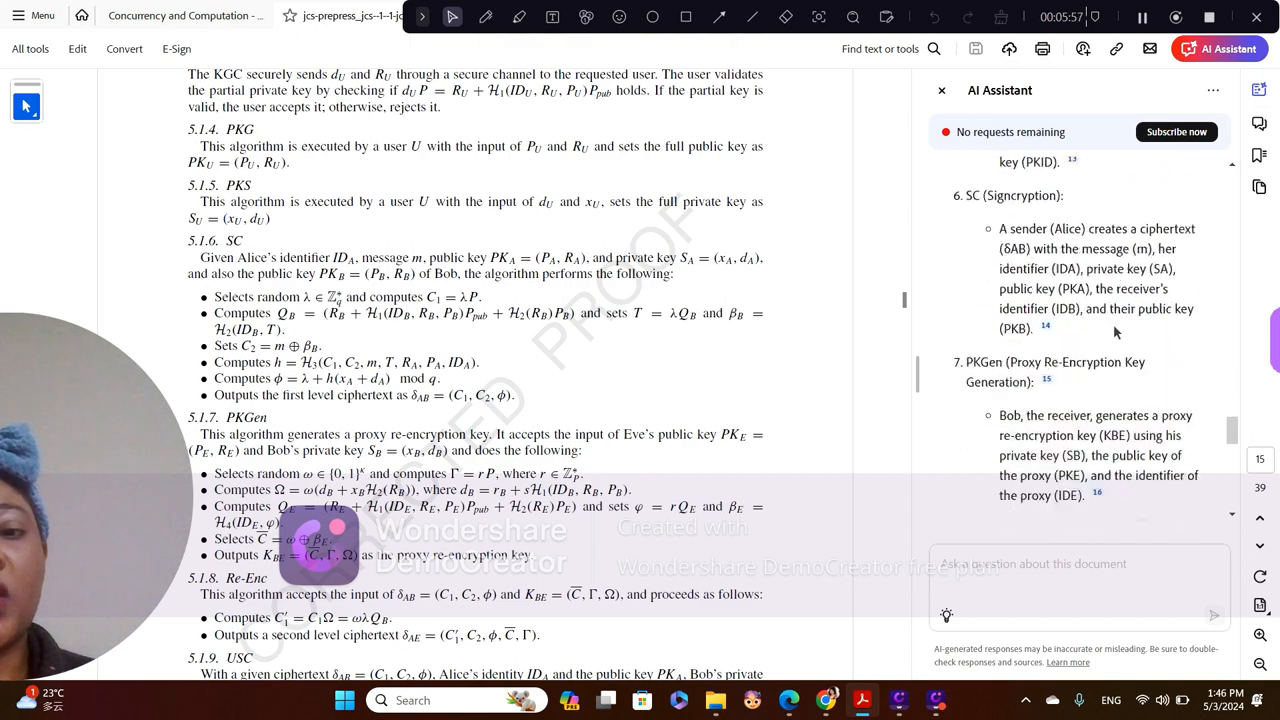
scroll(down, 3)
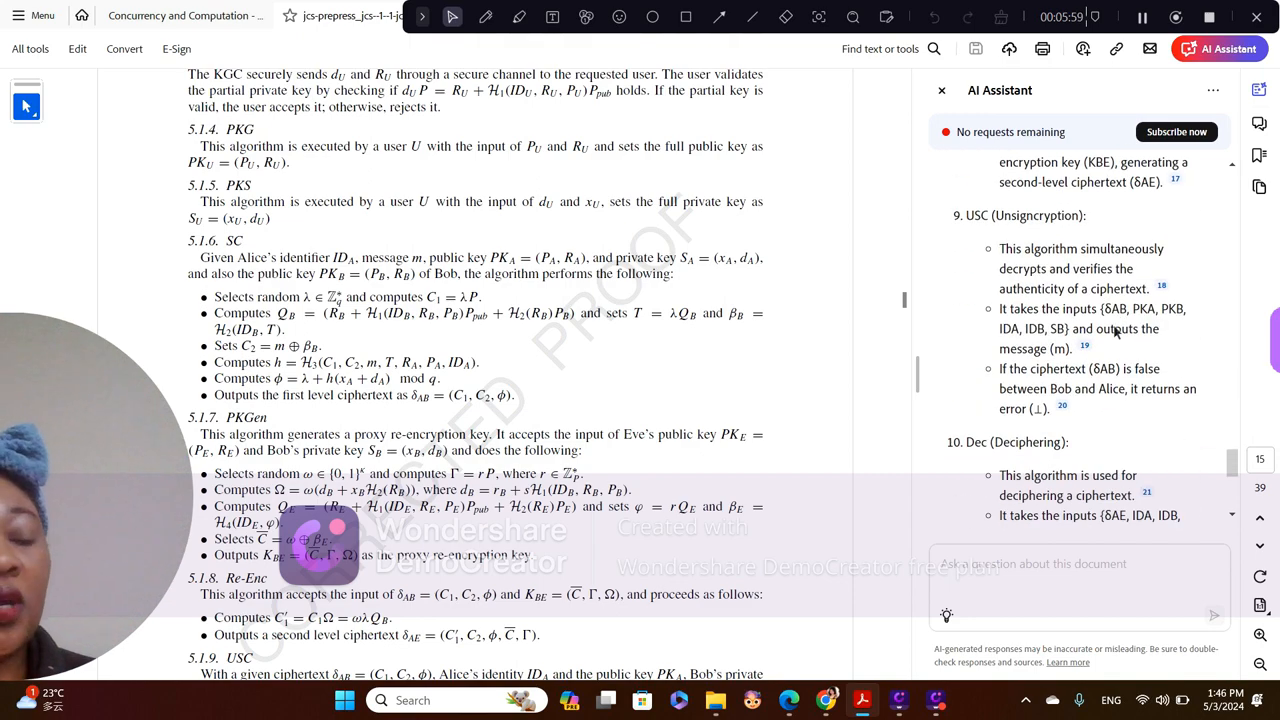
scroll(down, 3)
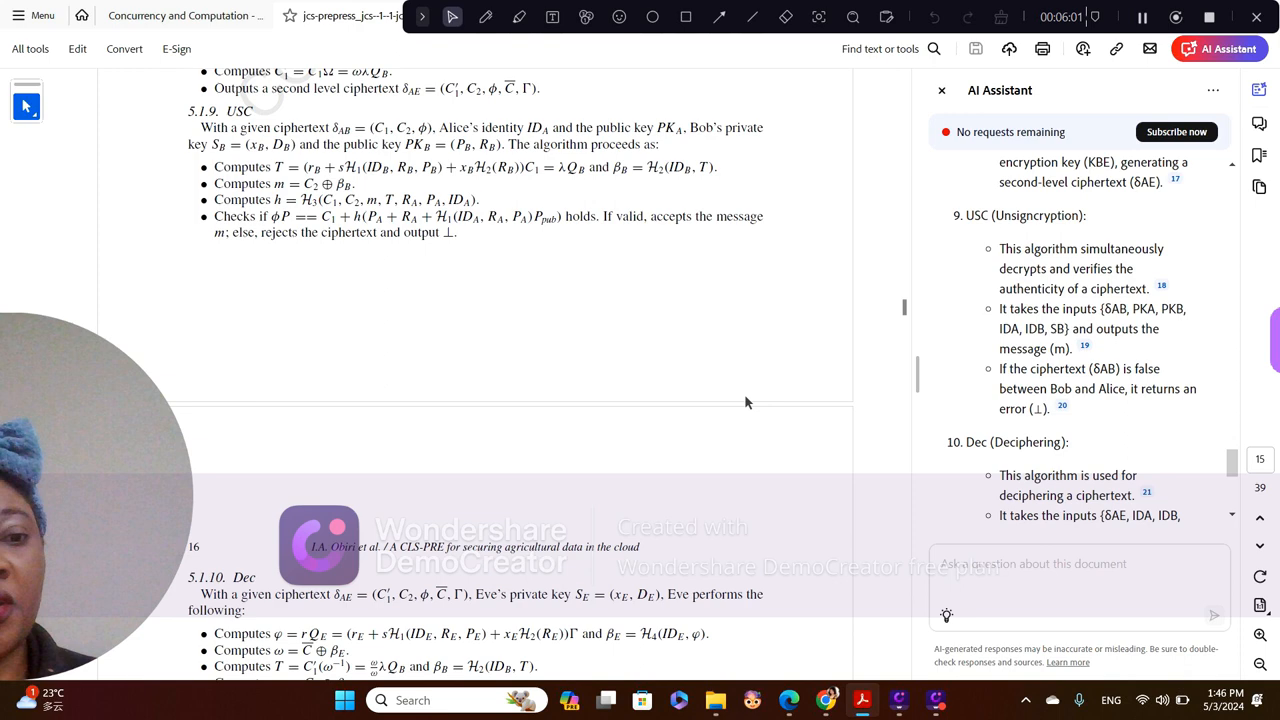
scroll(down, 3)
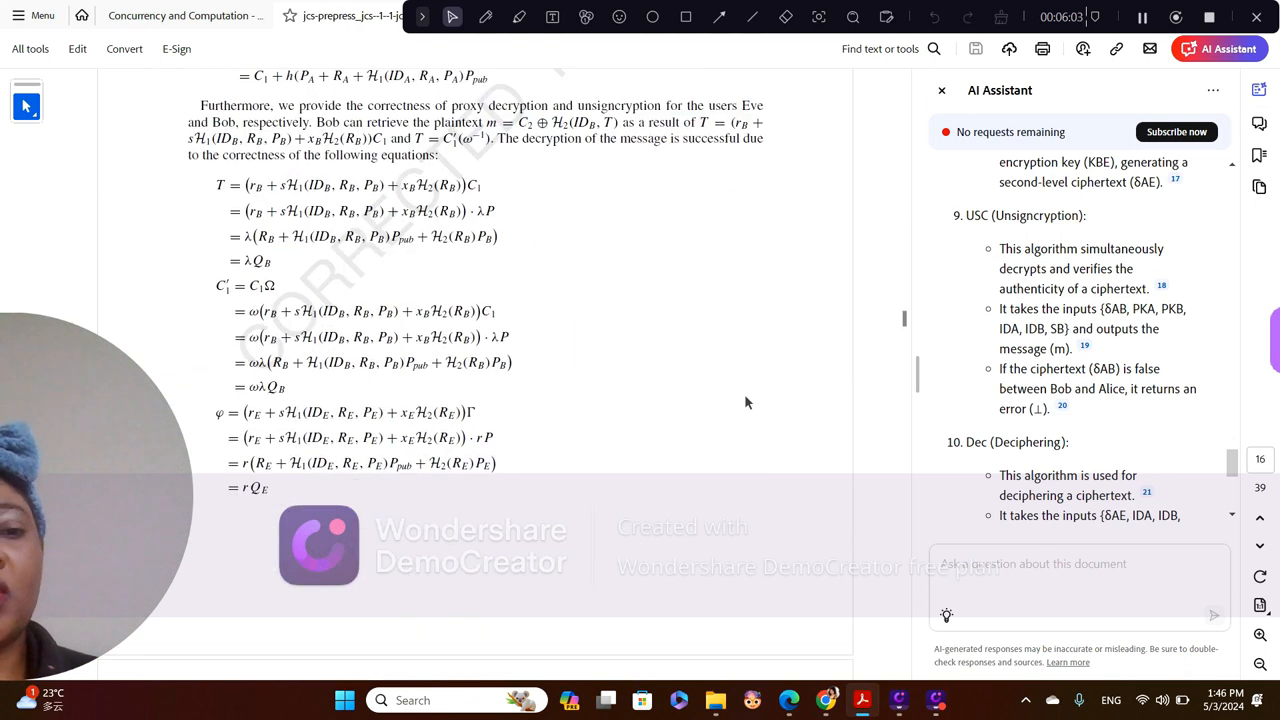